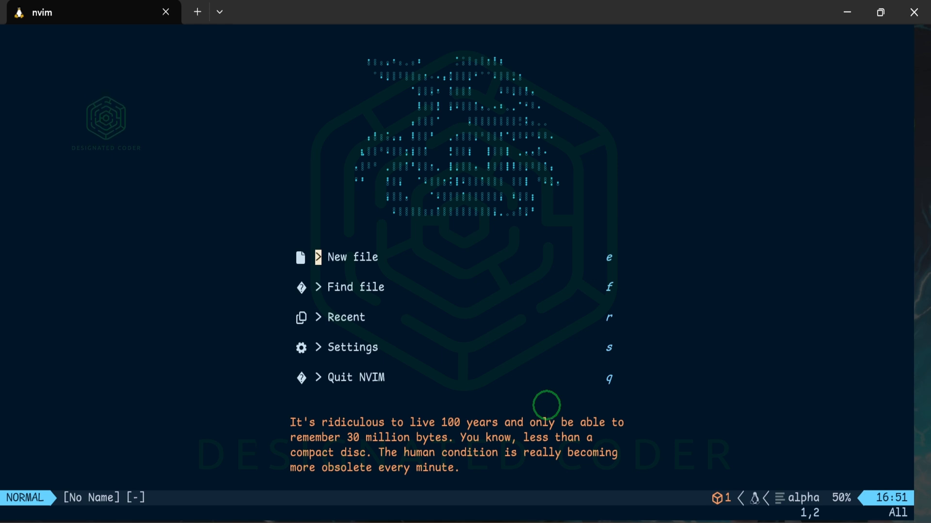
Step: Dismiss the fuzzy finder, then scroll the nvim-treesitter README down to its Installation section
key("ctrl+p")
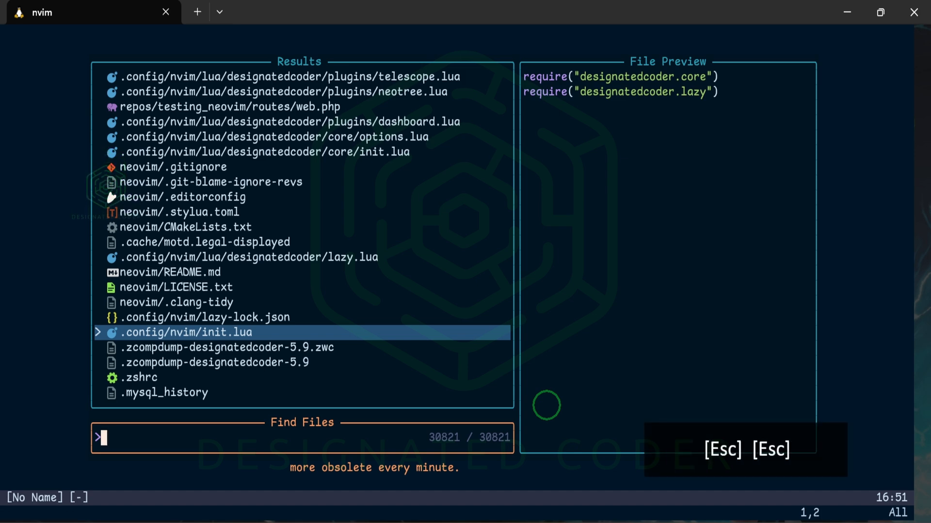
key("Escape")
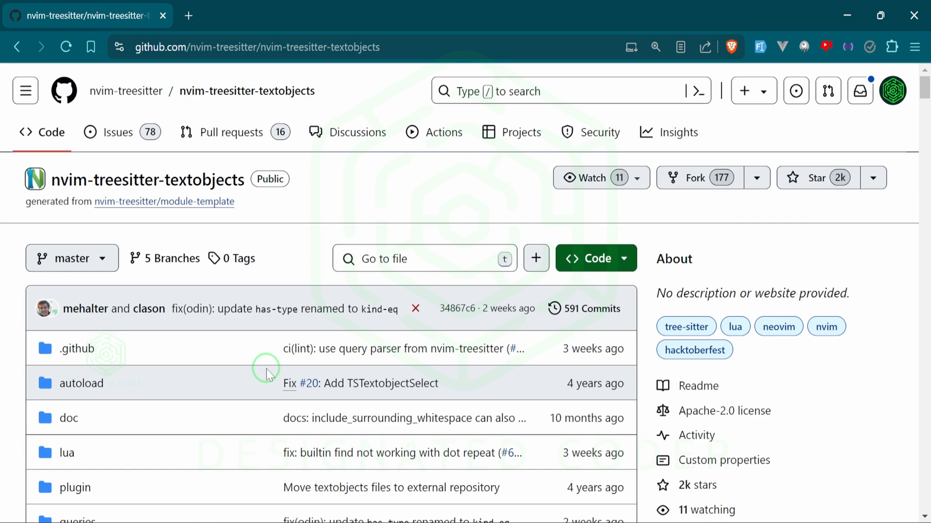
mouse_move(300, 110)
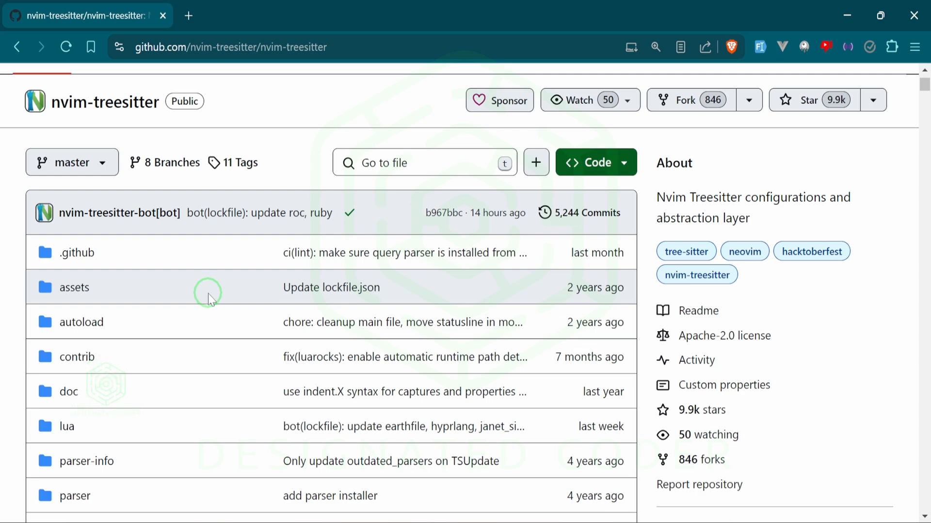
scroll("down", 3)
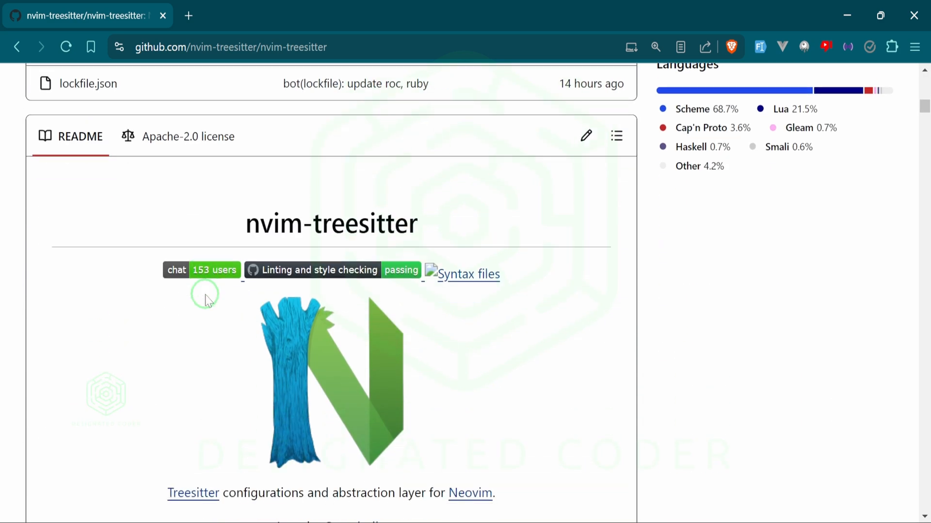
scroll("down", 3)
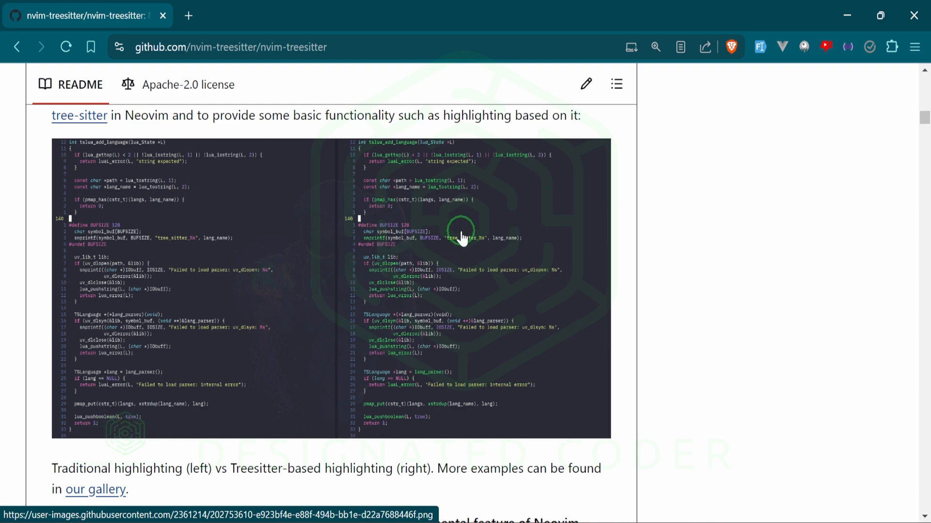
scroll("down", 3)
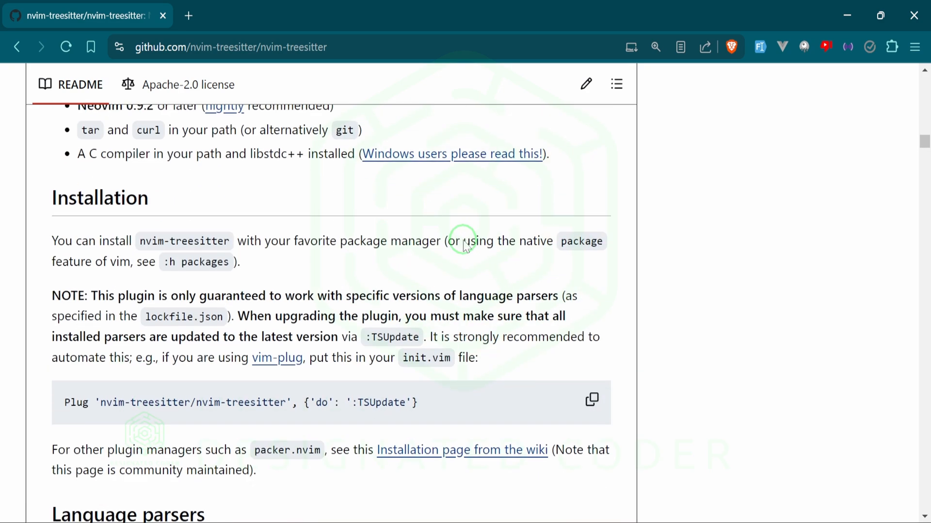
scroll("down", 3)
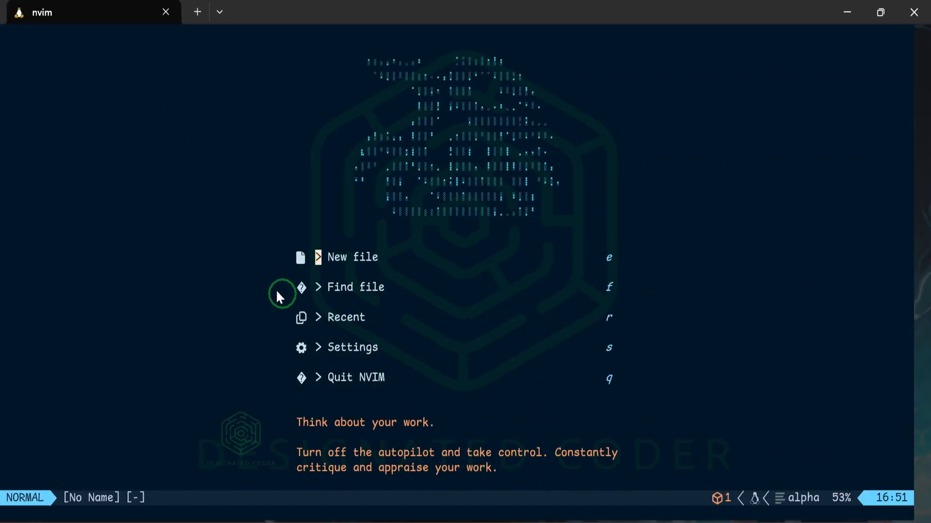
Step: From the Neo-tree file tree, add a new treesitter.lua file inside the lua plugins folder
key("Ctrl+n")
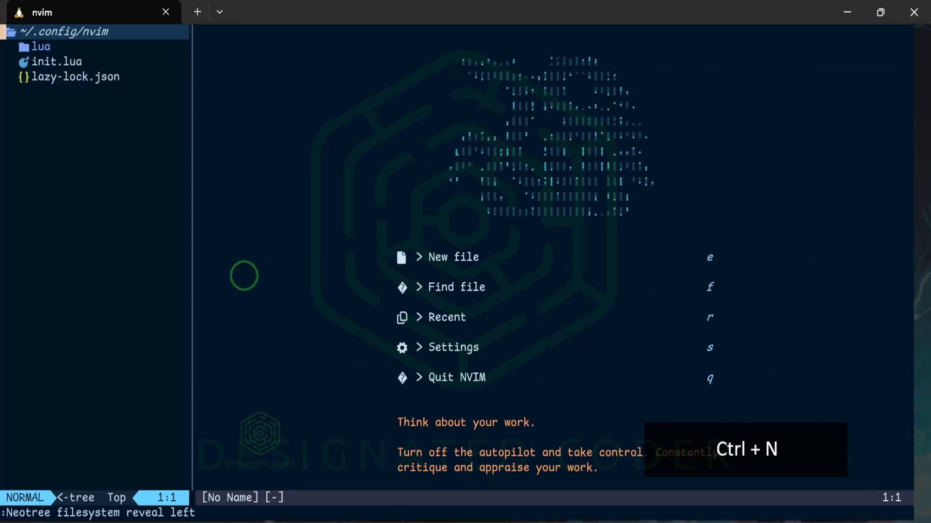
key("j")
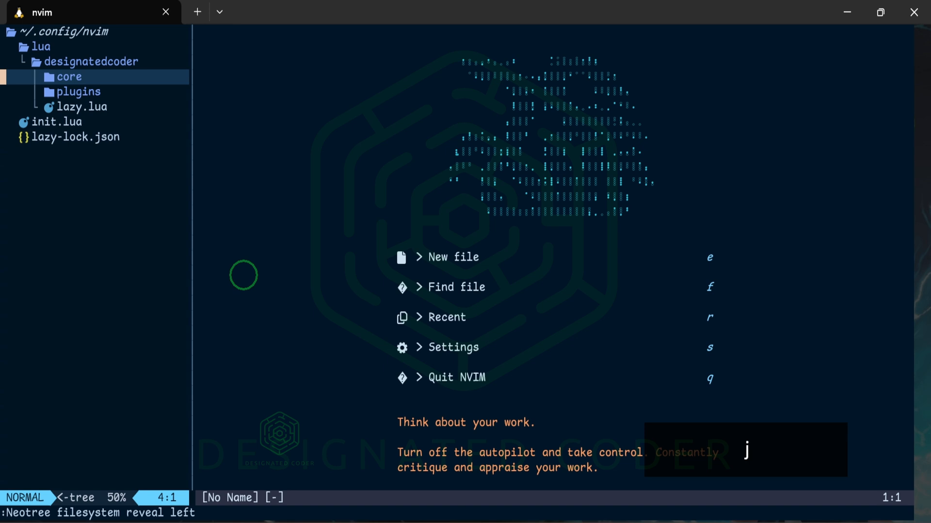
key("a")
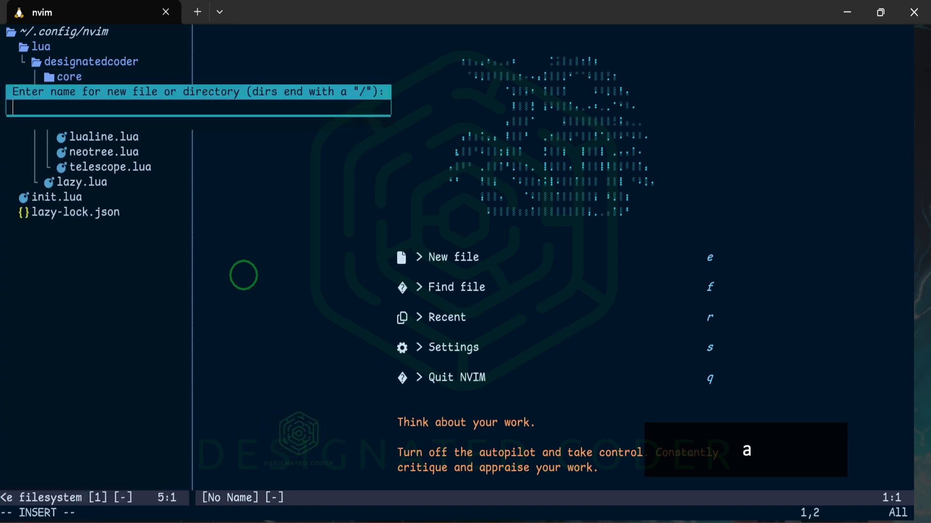
type("trees")
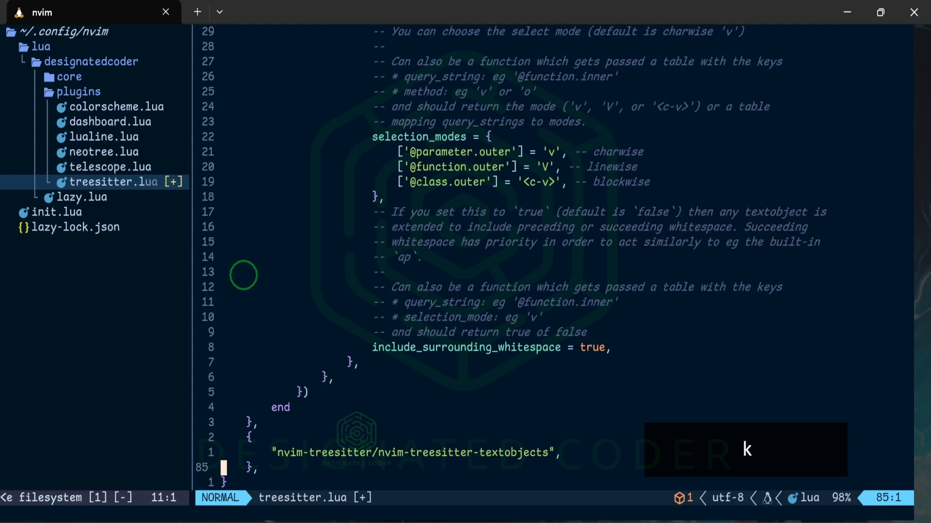
key("k")
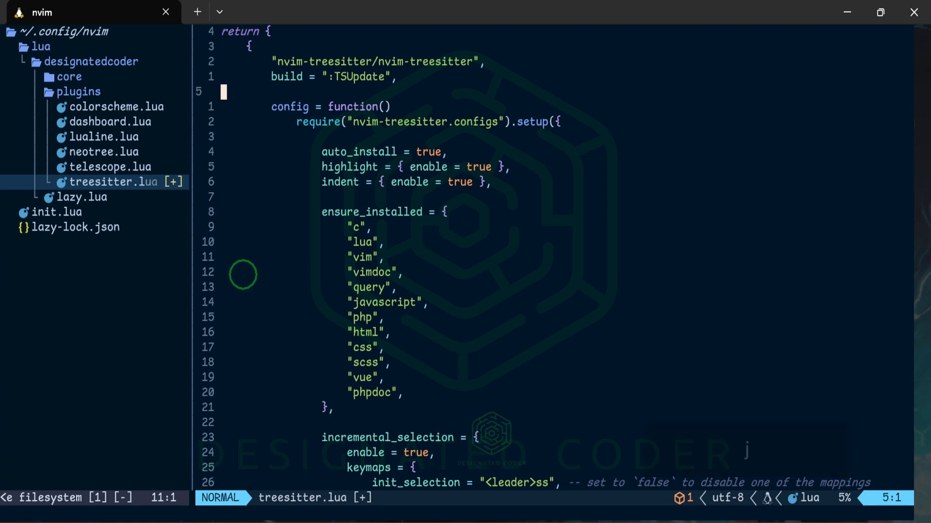
key("j")
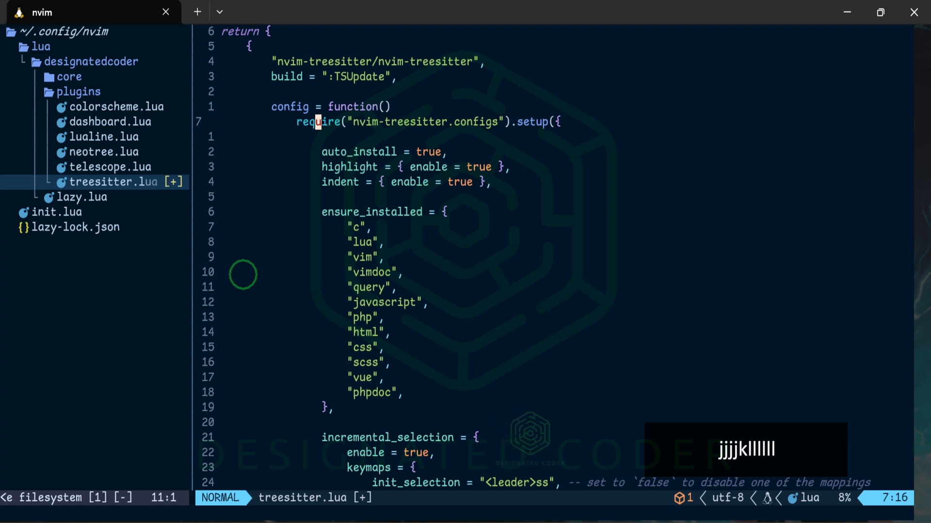
key("j")
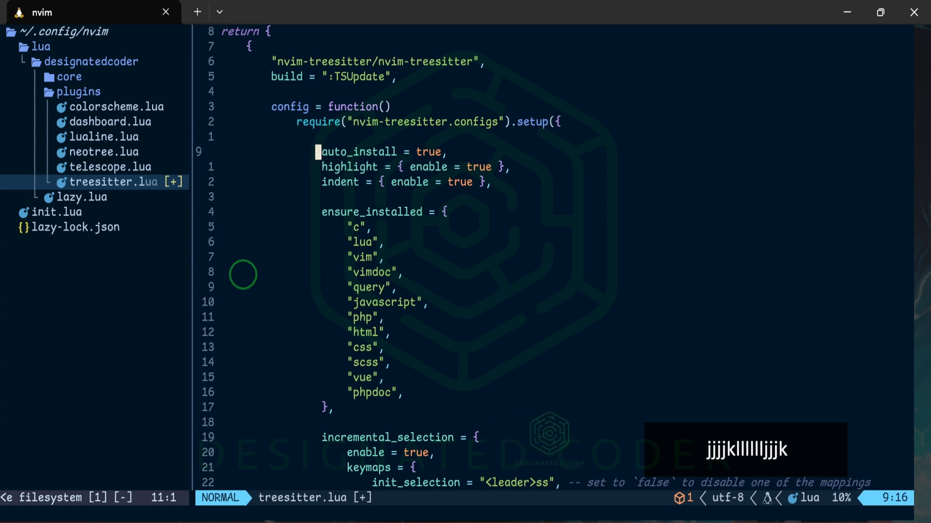
key("j")
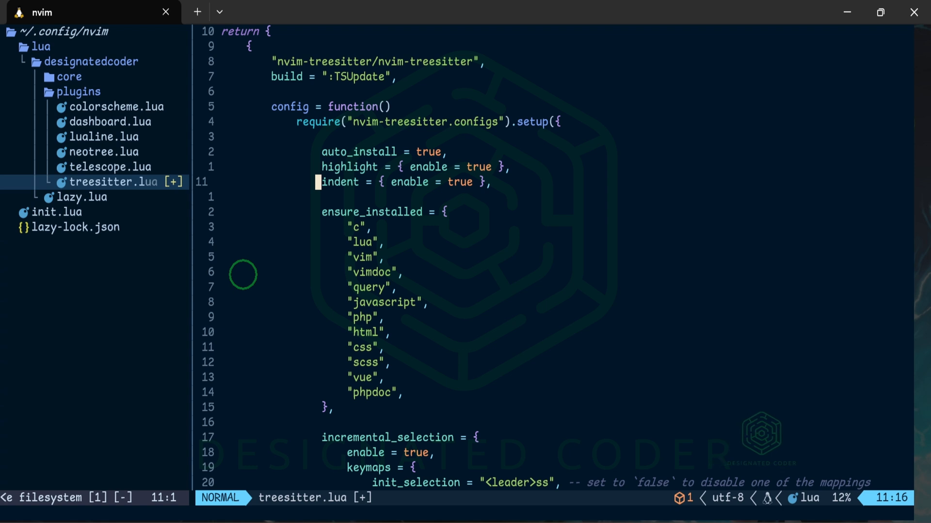
key("j")
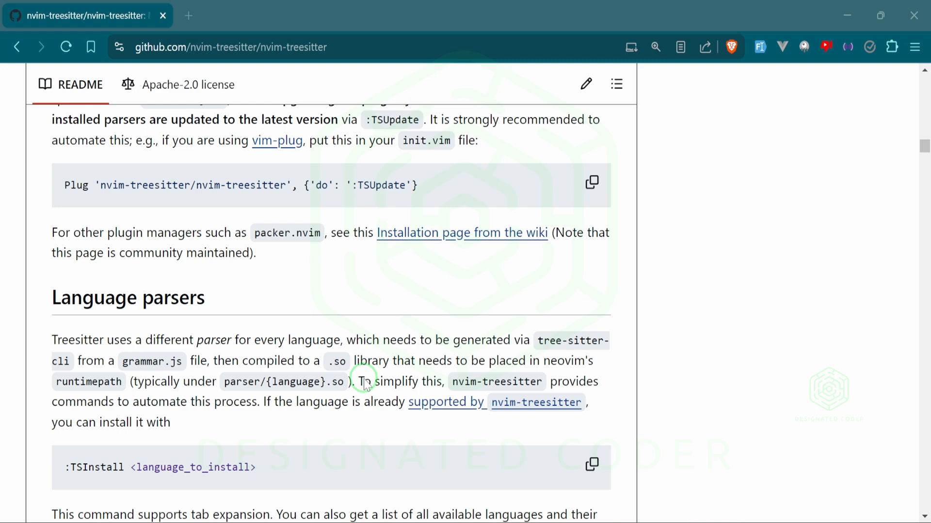
scroll("down", 3)
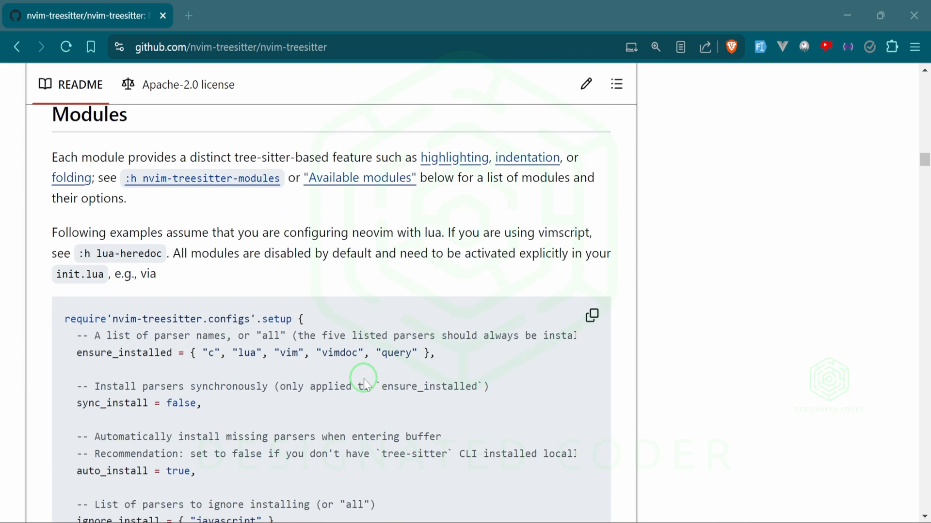
scroll("down", 3)
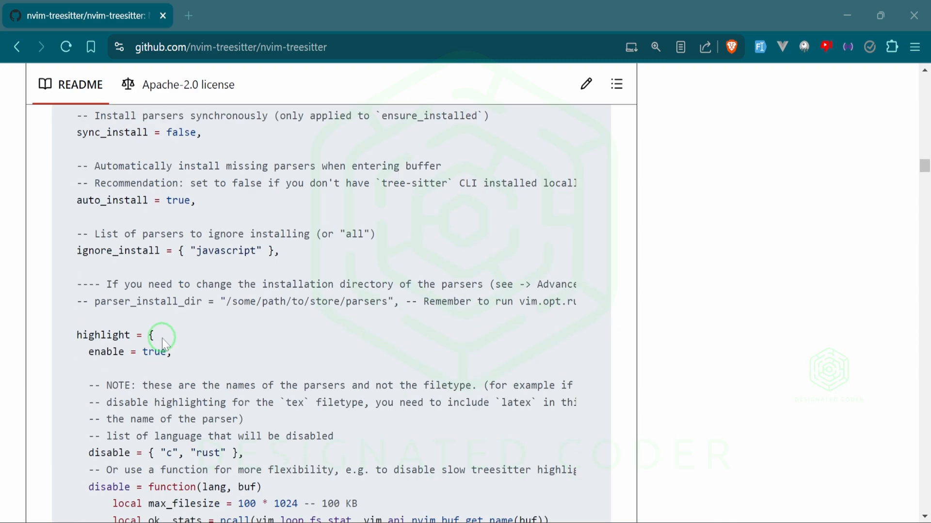
scroll("down", 3)
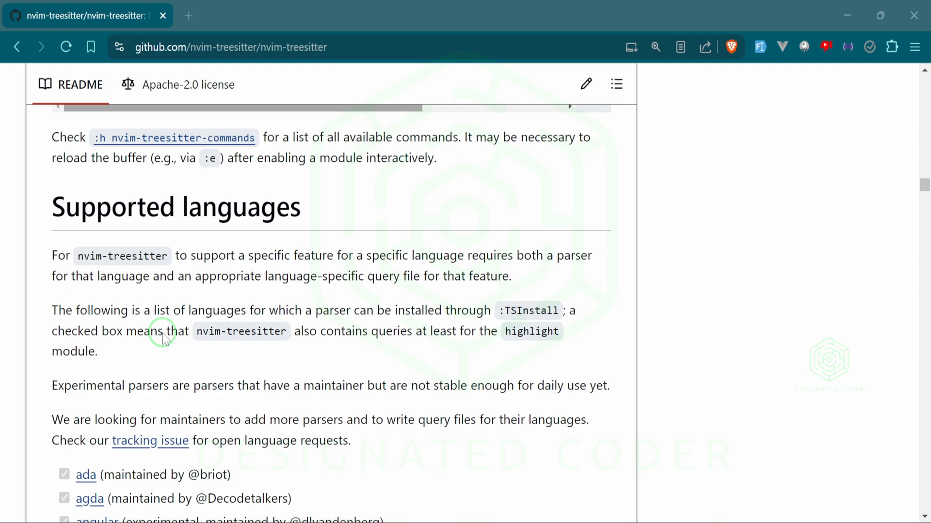
scroll("down", 3)
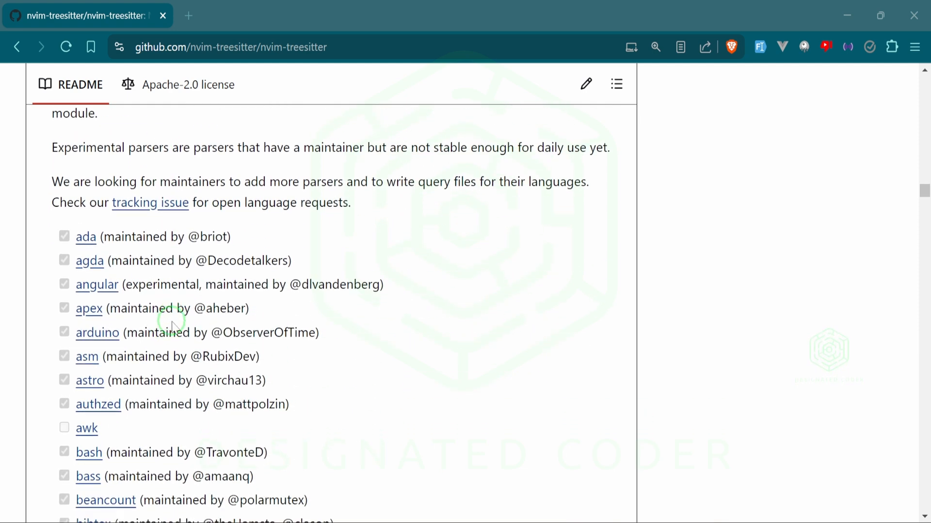
scroll("down", 3)
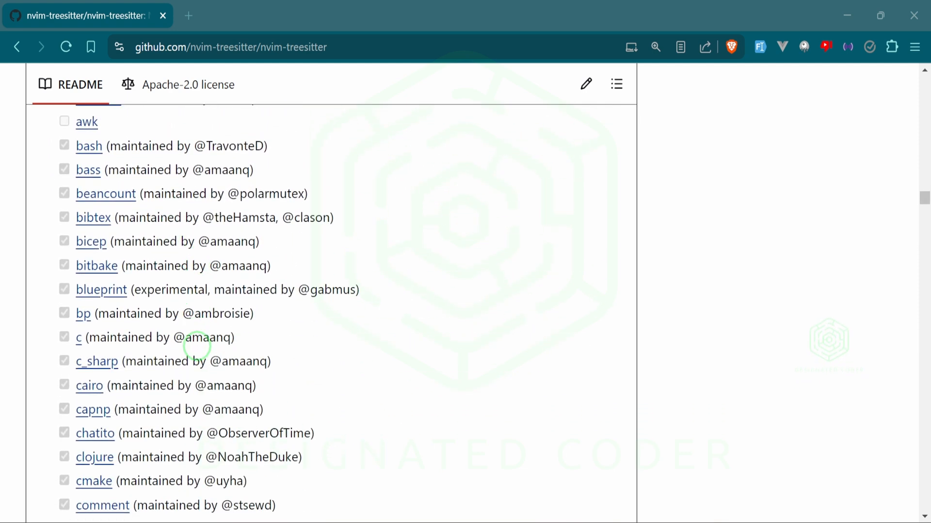
scroll("down", 3)
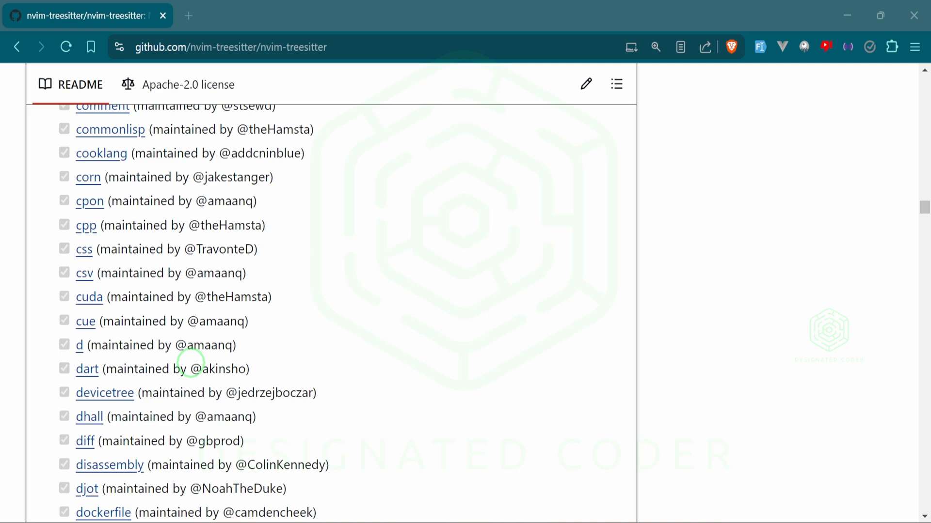
scroll("down", 3)
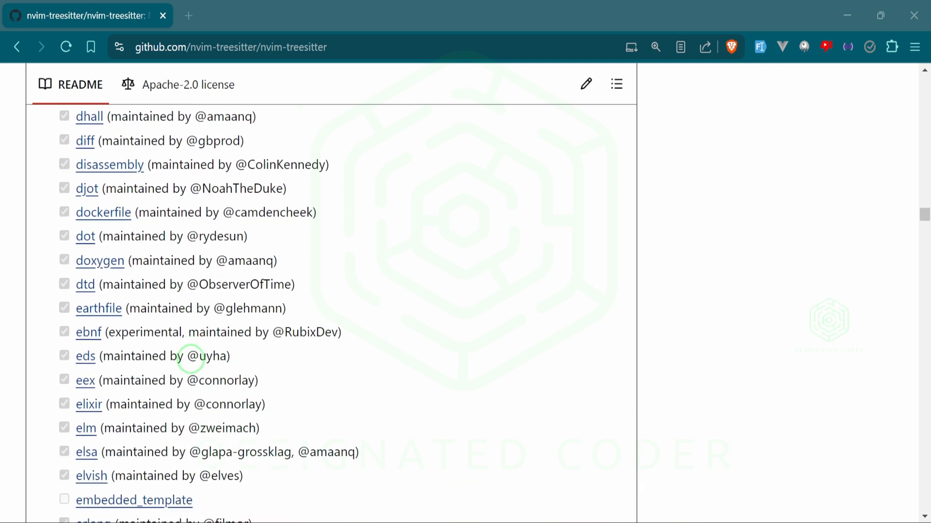
scroll("down", 3)
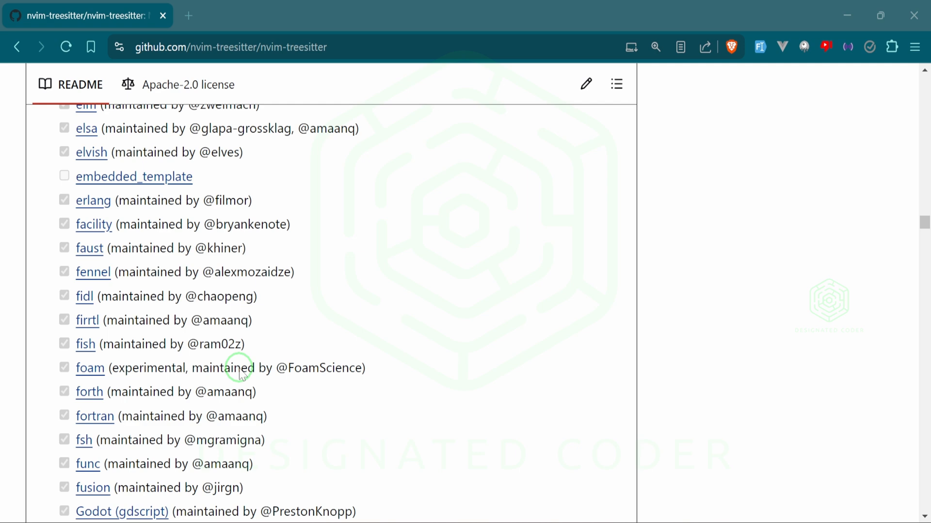
scroll("down", 3)
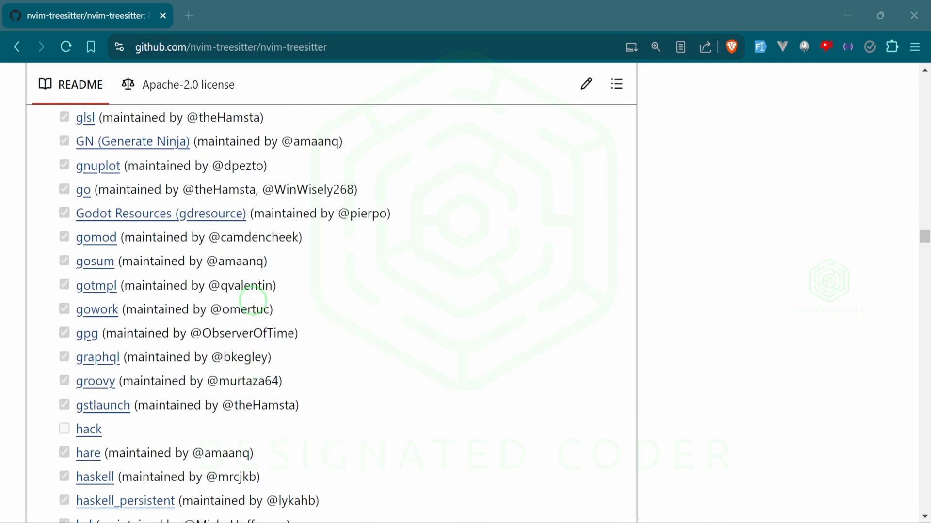
scroll("down", 3)
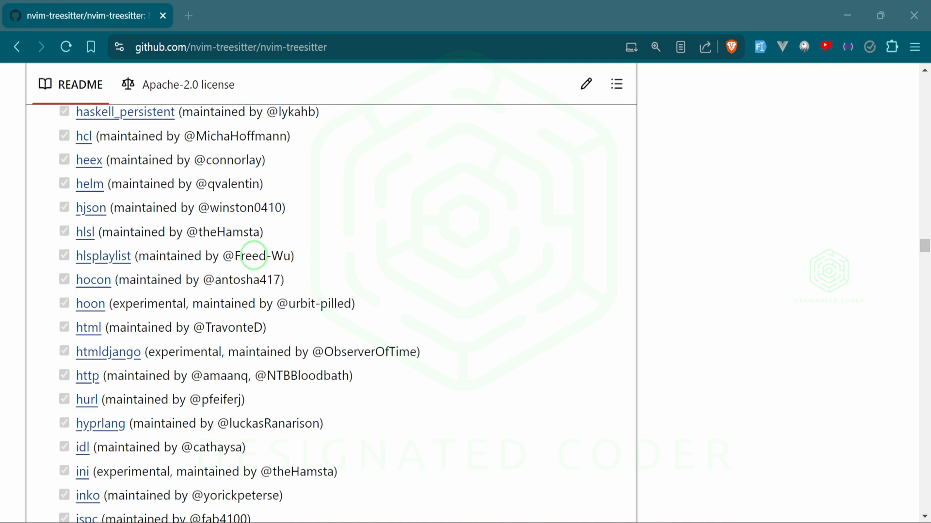
scroll("down", 3)
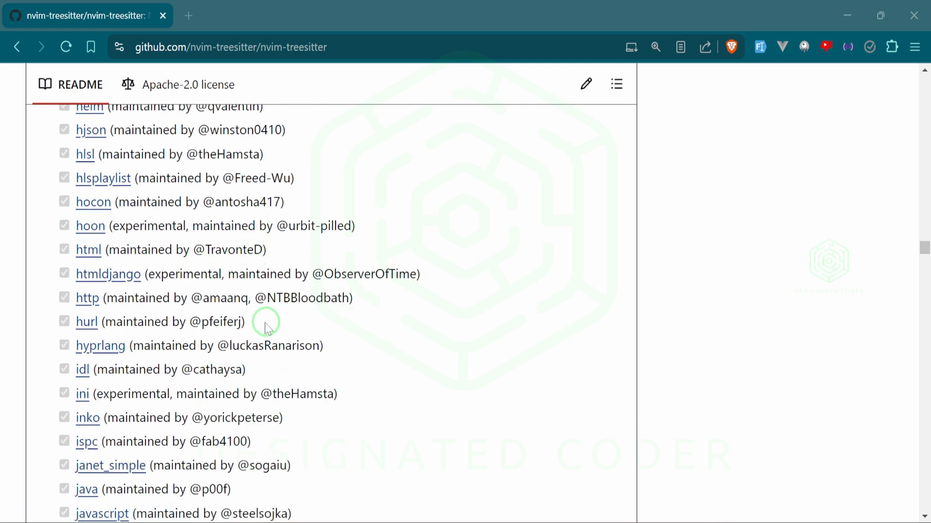
scroll("down", 3)
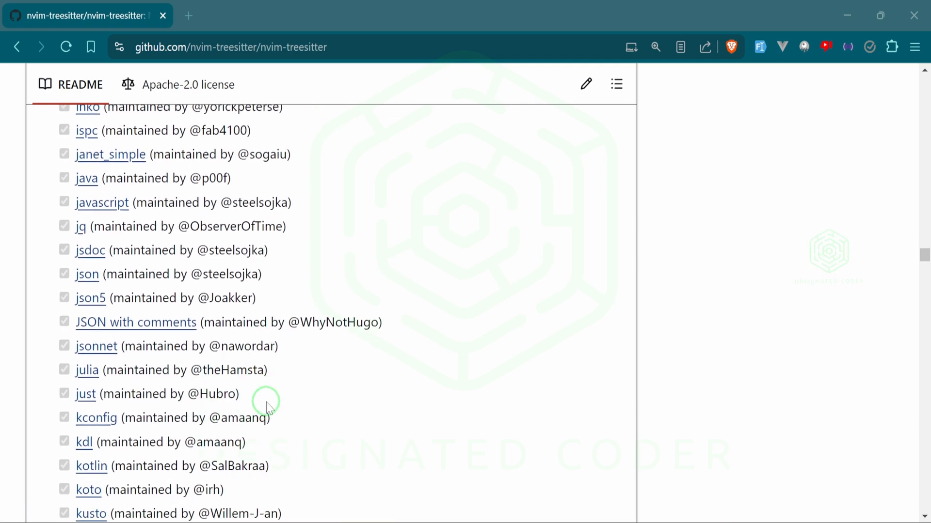
scroll("down", 3)
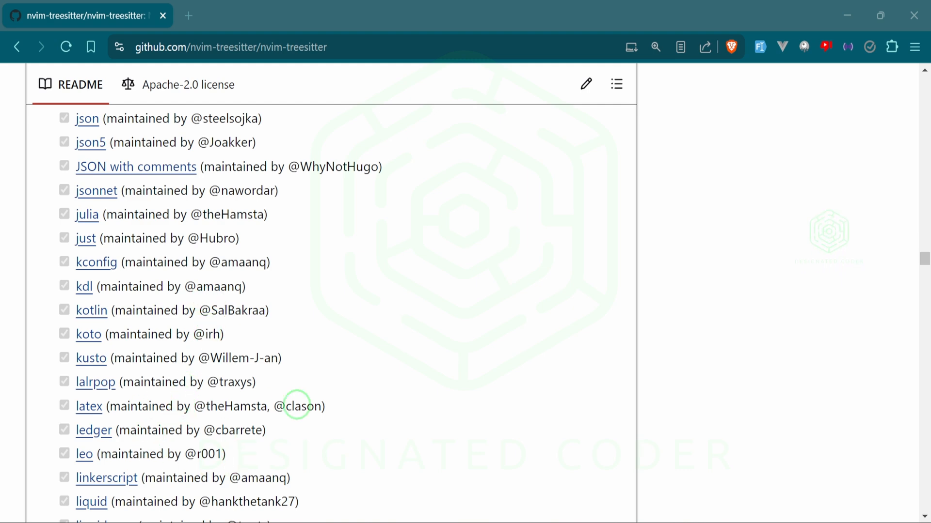
mouse_move(263, 390)
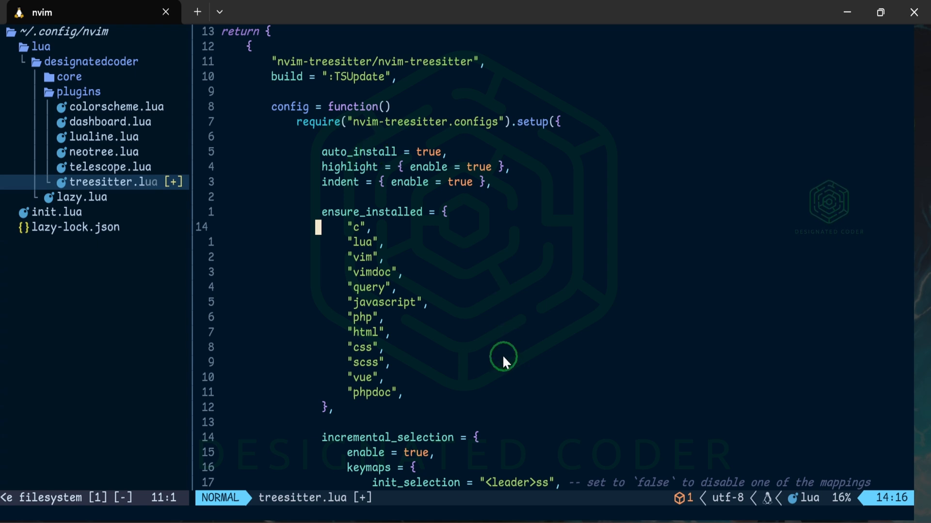
mouse_move(263, 279)
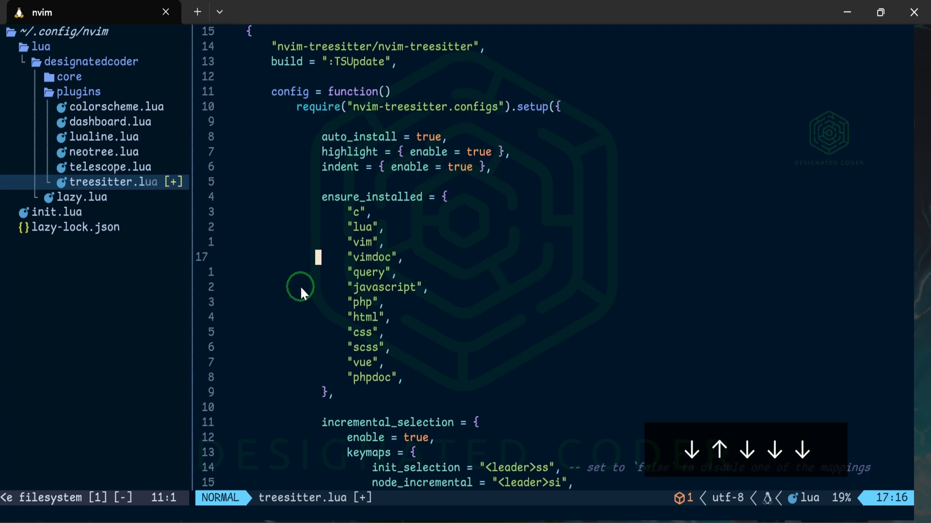
Step: Scroll through the incremental_selection settings in treesitter.lua and undo a stray edit to node_incremental
scroll("down", 3)
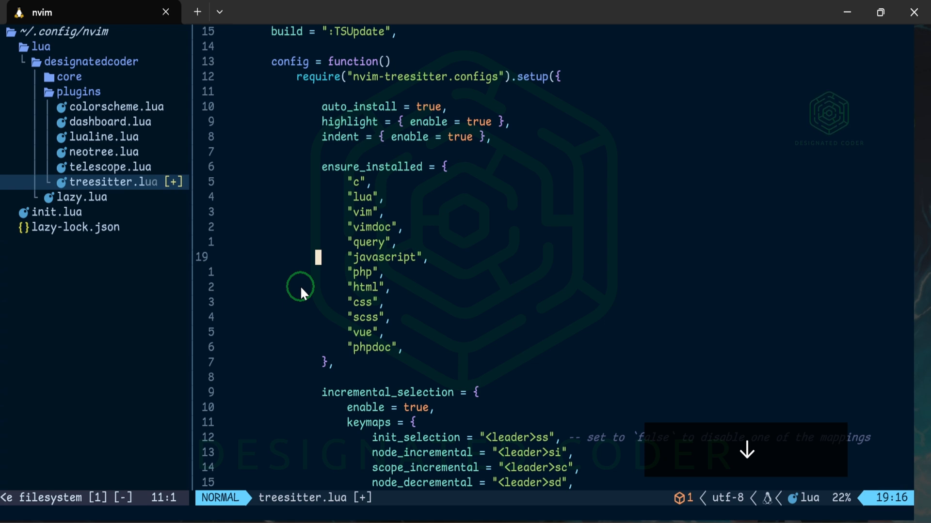
scroll("down", 3)
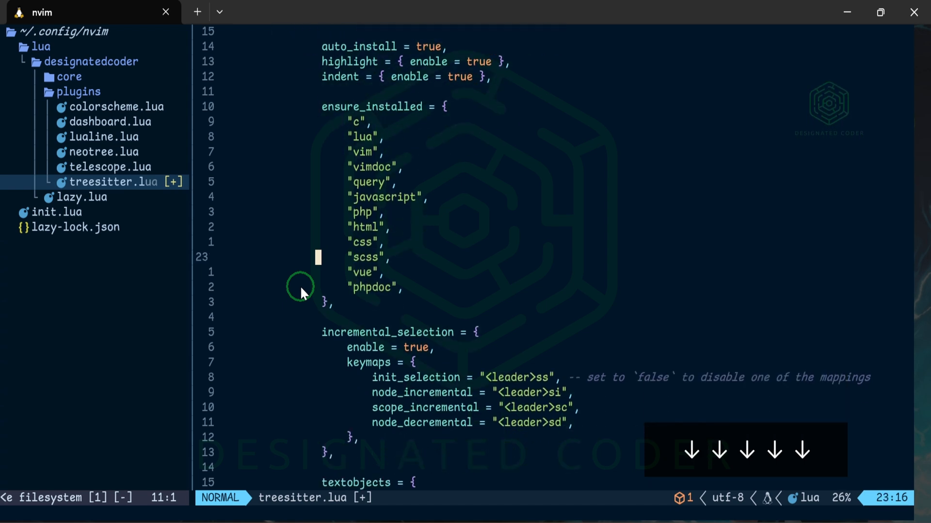
scroll("down", 3)
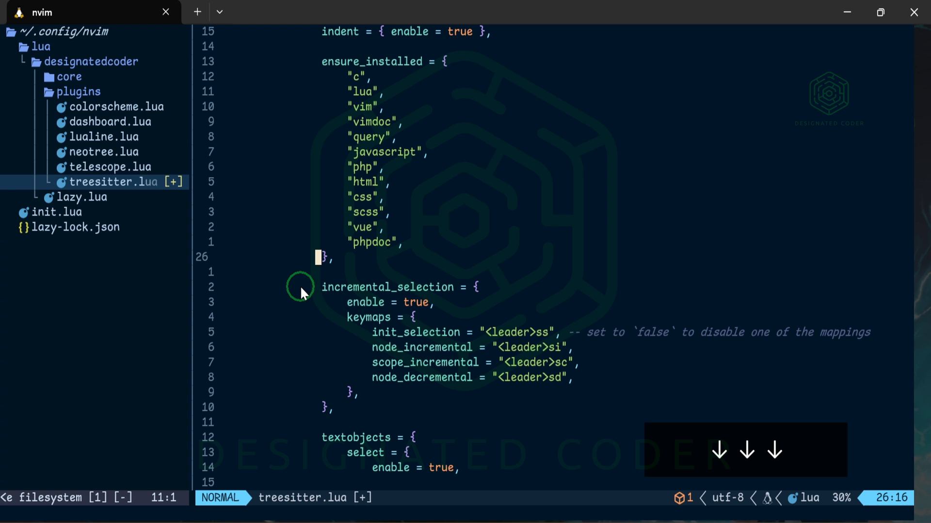
scroll("down", 3)
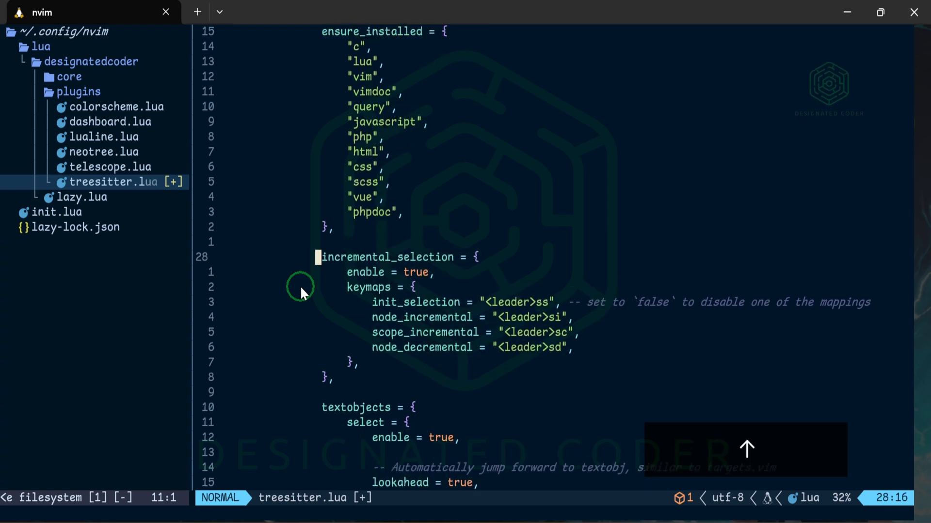
scroll("down", 3)
type("s")
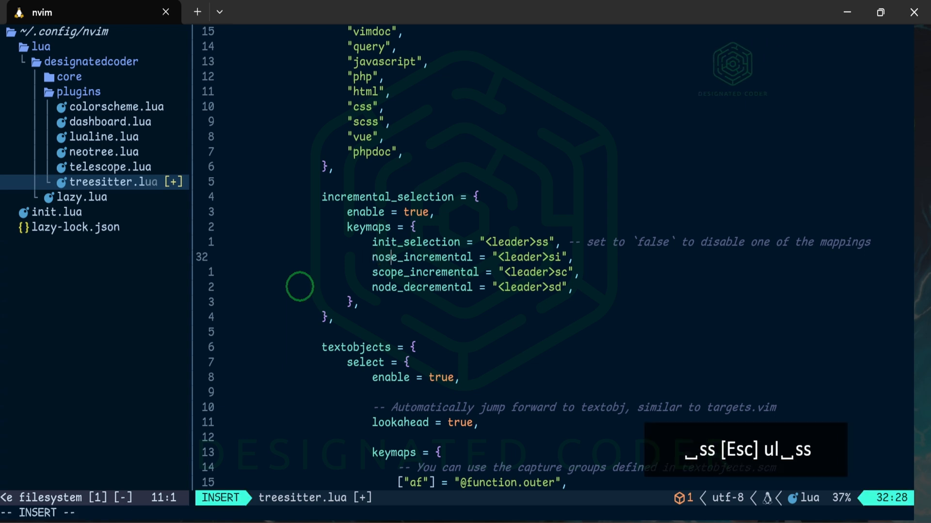
key("Escape")
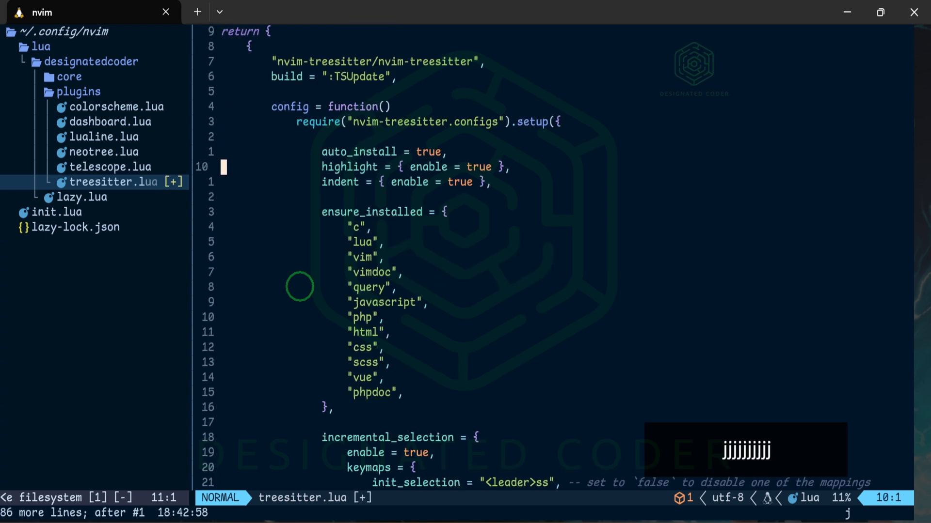
scroll("down", 3)
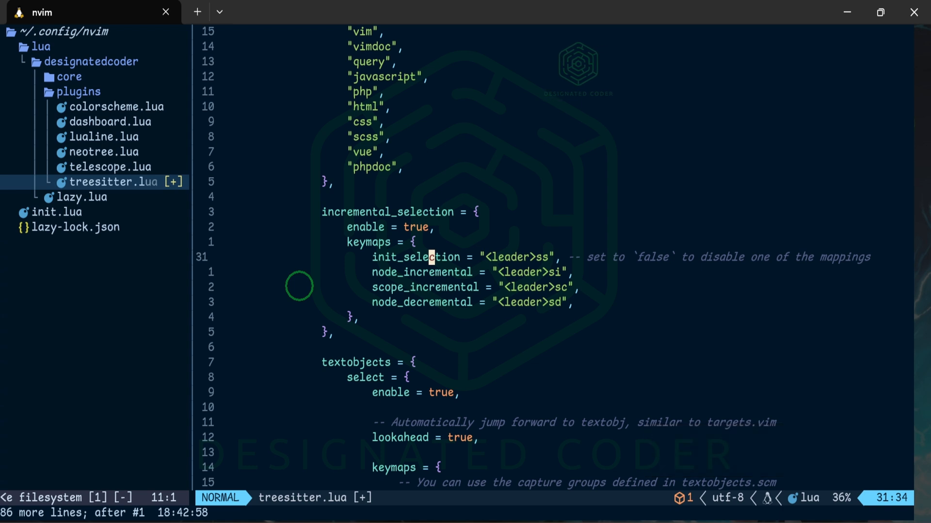
Step: Review the node_incremental keymap and textobjects lines, clearing a trial selection before leaving the editor
key("j")
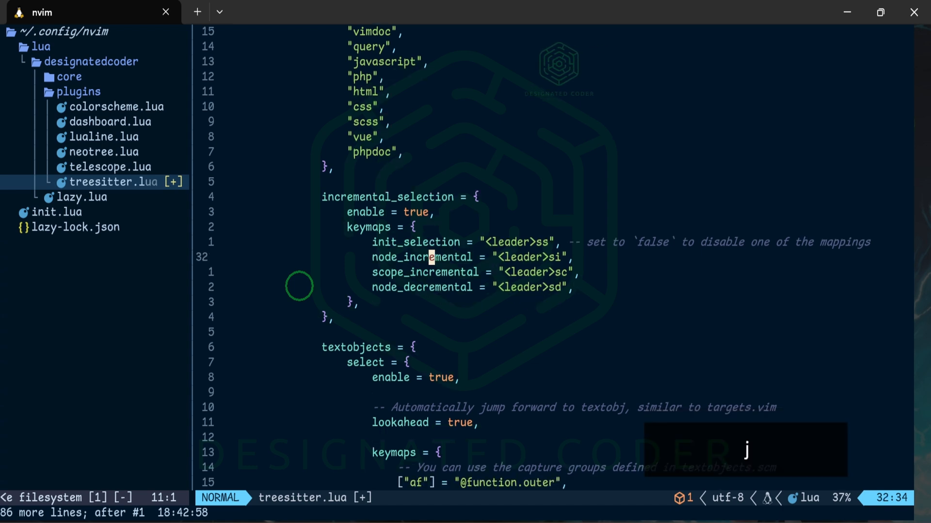
key("h")
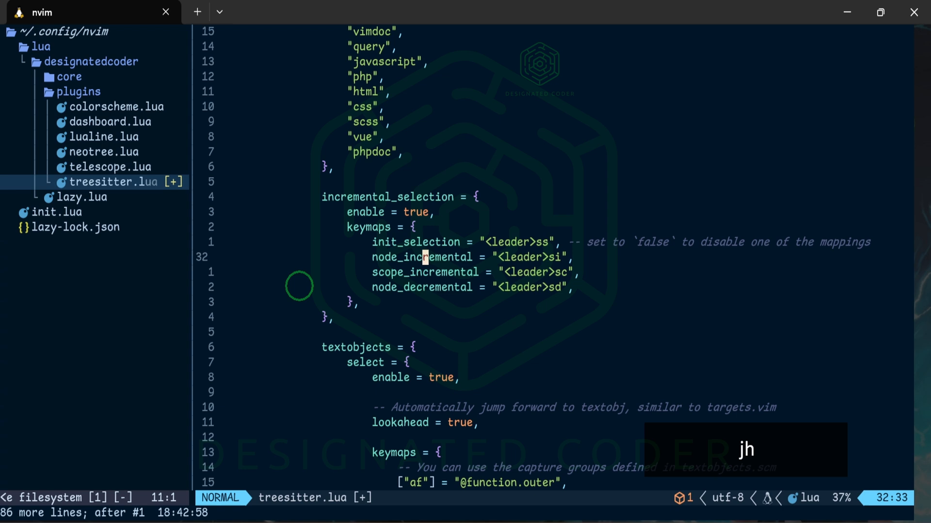
type("hh")
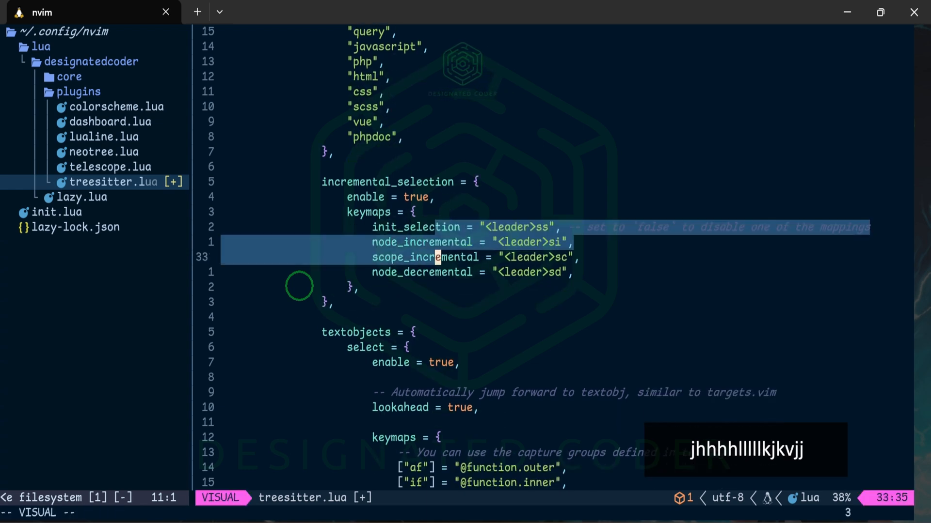
key("Escape")
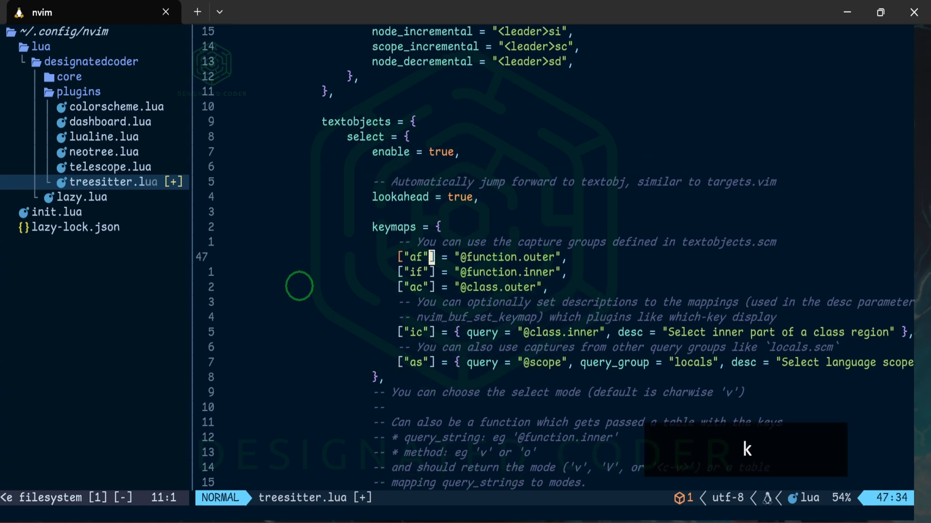
key("k")
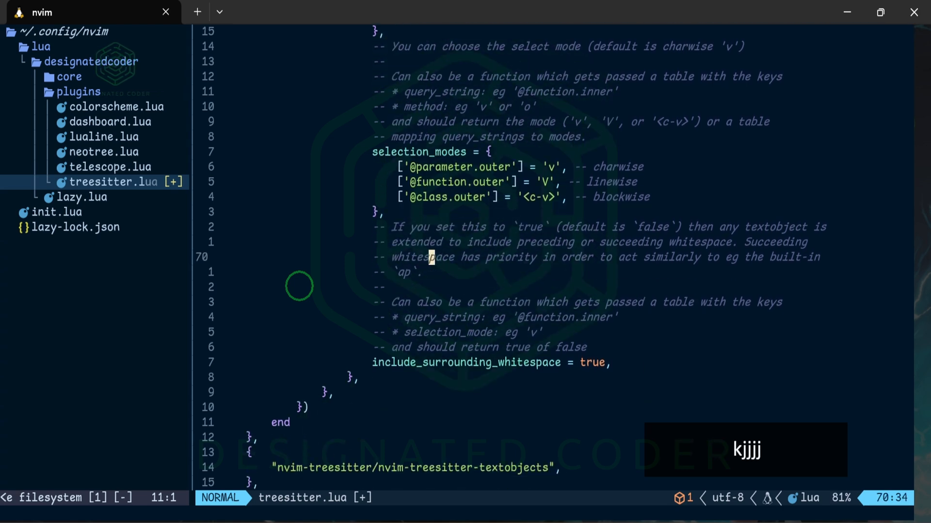
key("k")
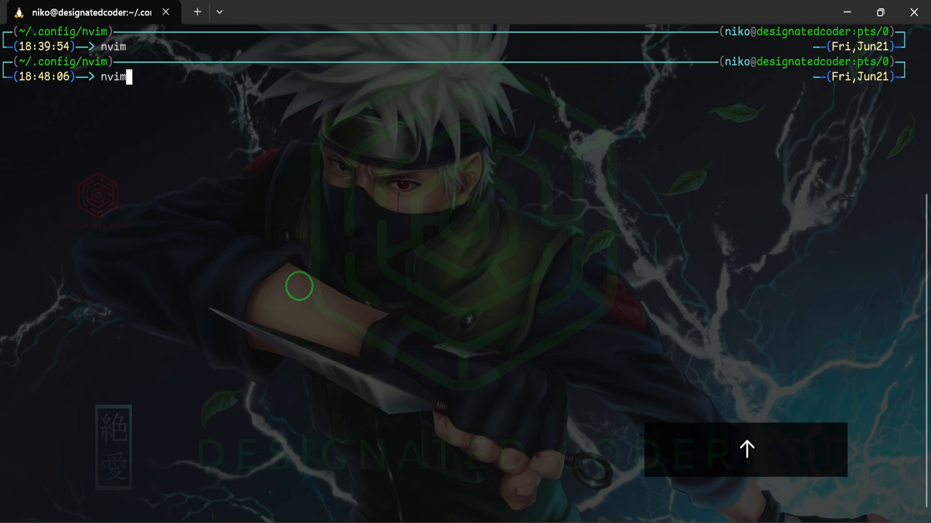
Step: Relaunch nvim so lazy.nvim installs nvim-treesitter, its textobjects add-on and the twelve parsers
key("Enter")
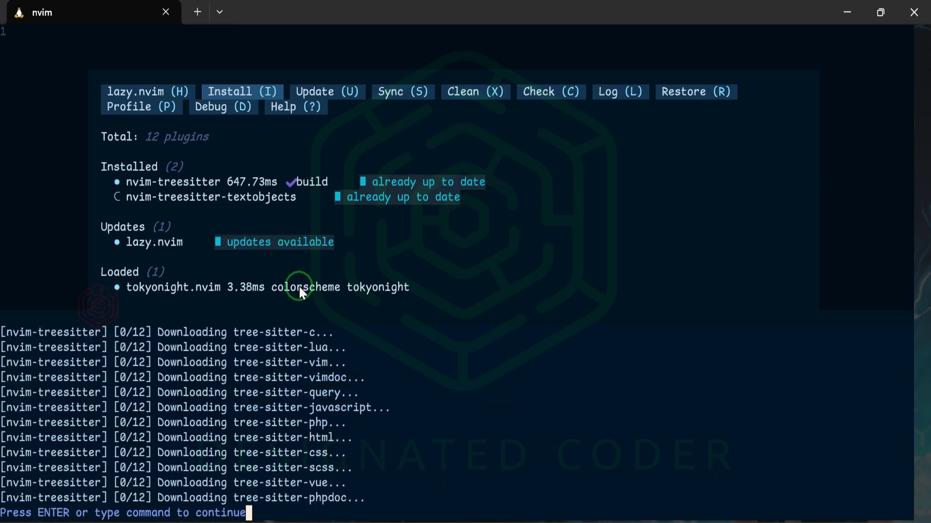
mouse_move(166, 504)
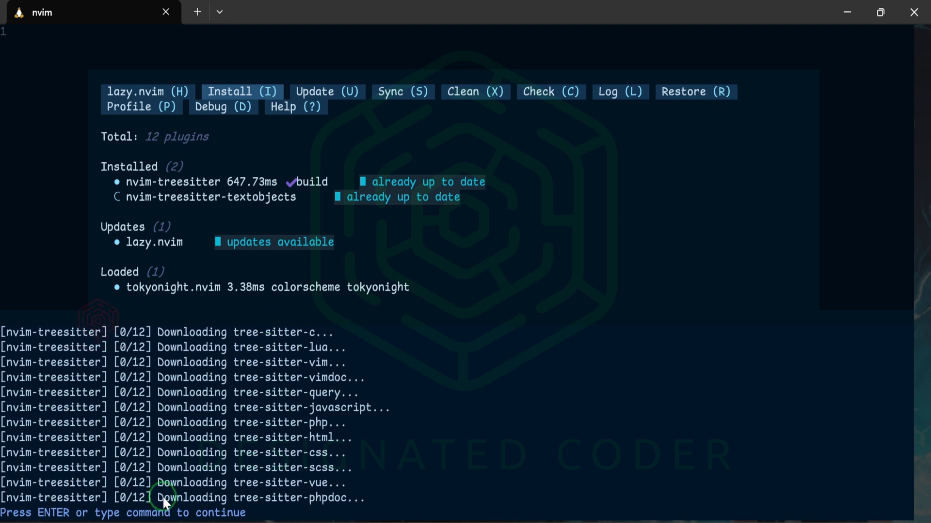
mouse_move(256, 433)
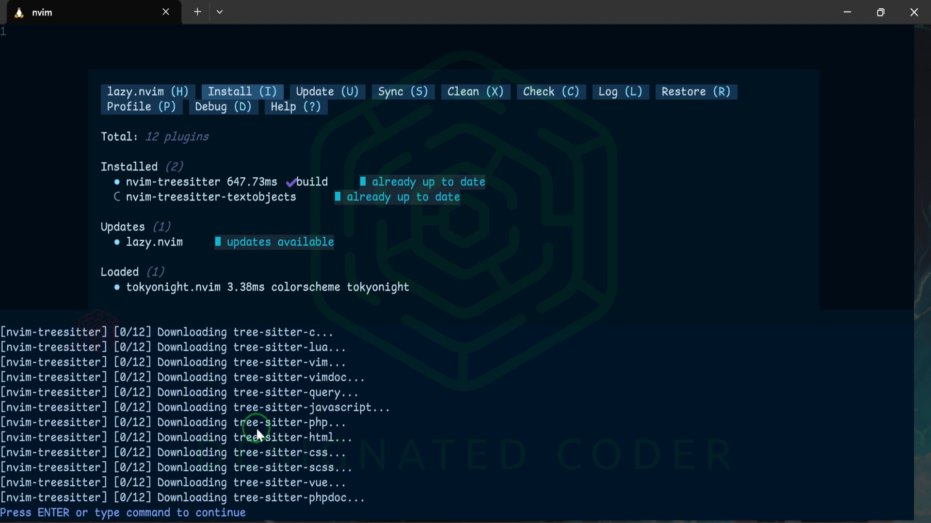
mouse_move(232, 355)
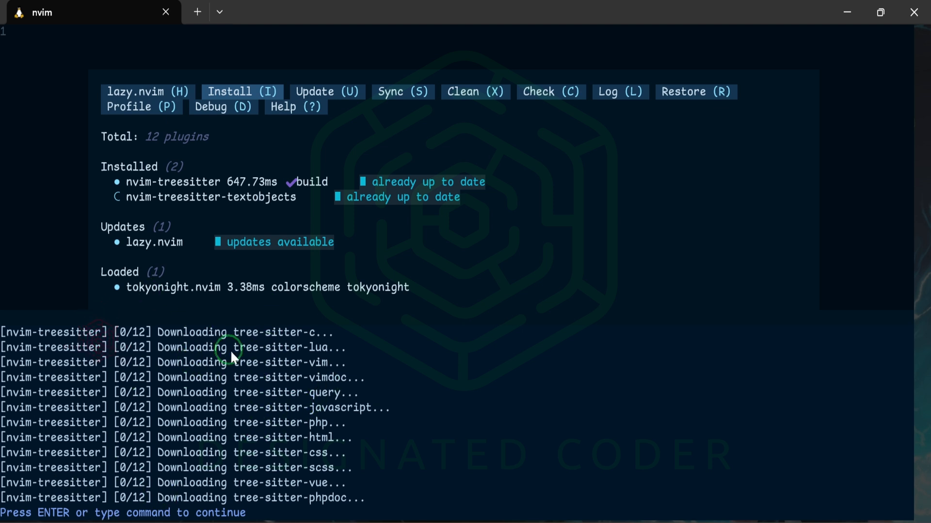
mouse_move(436, 377)
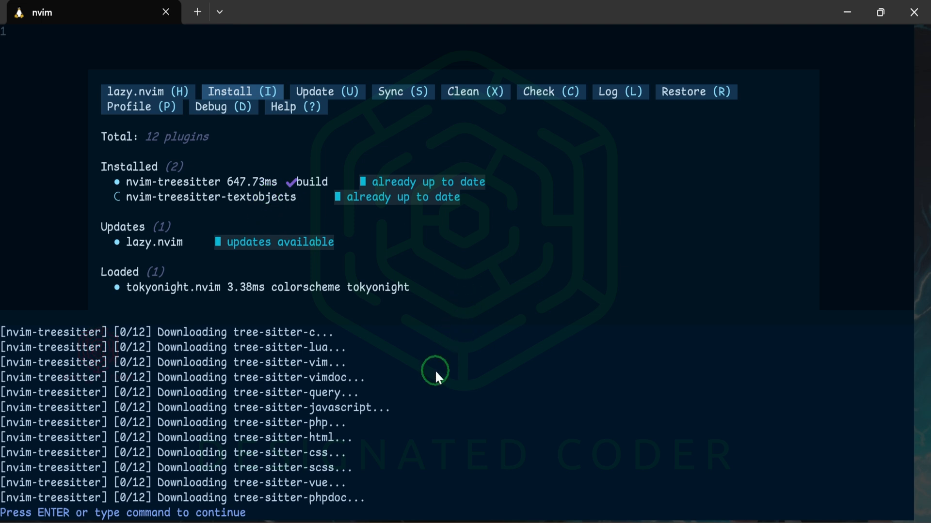
mouse_move(417, 405)
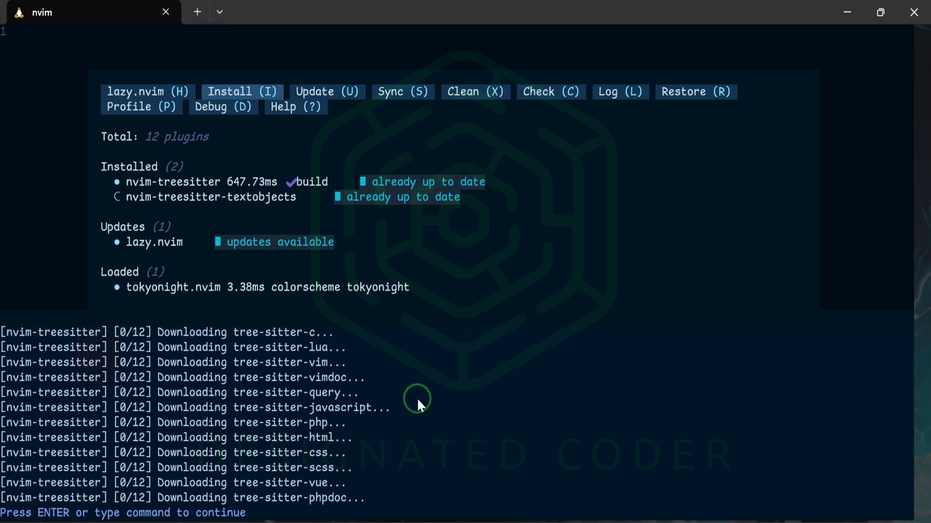
mouse_move(467, 404)
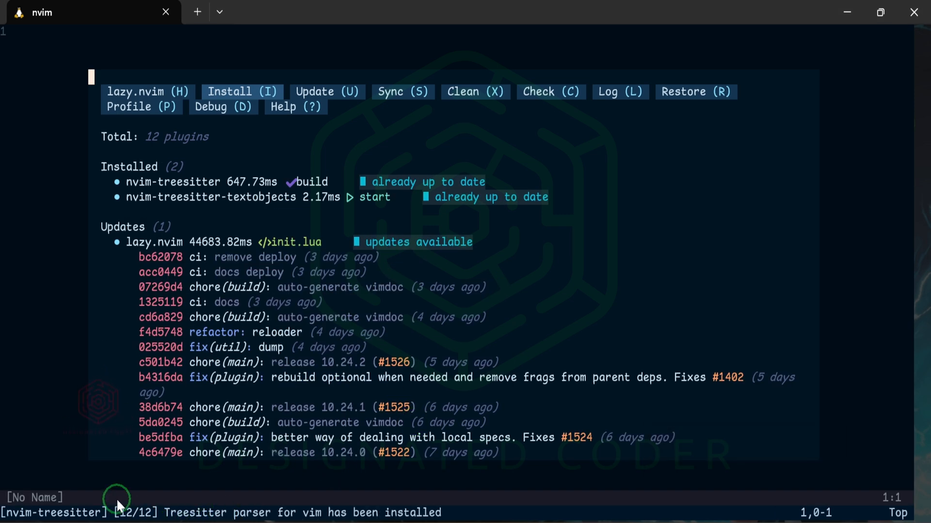
mouse_move(213, 264)
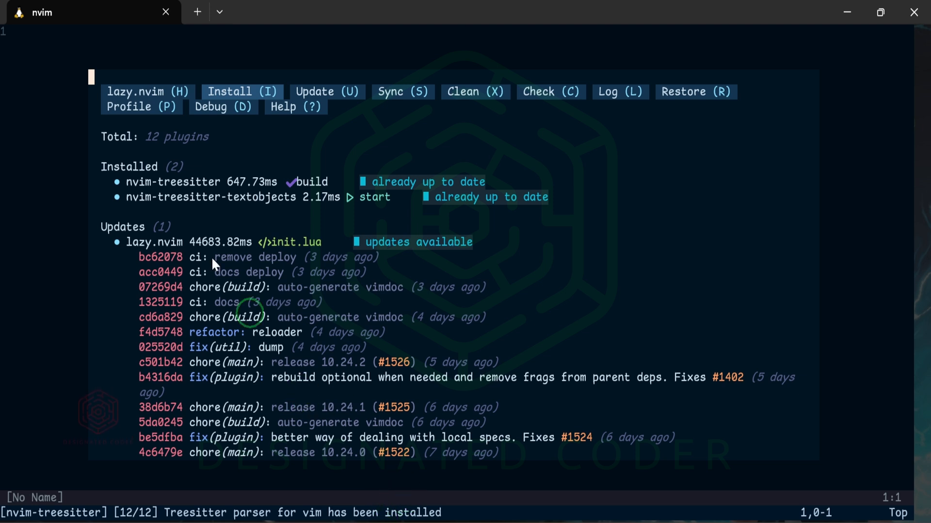
mouse_move(26, 53)
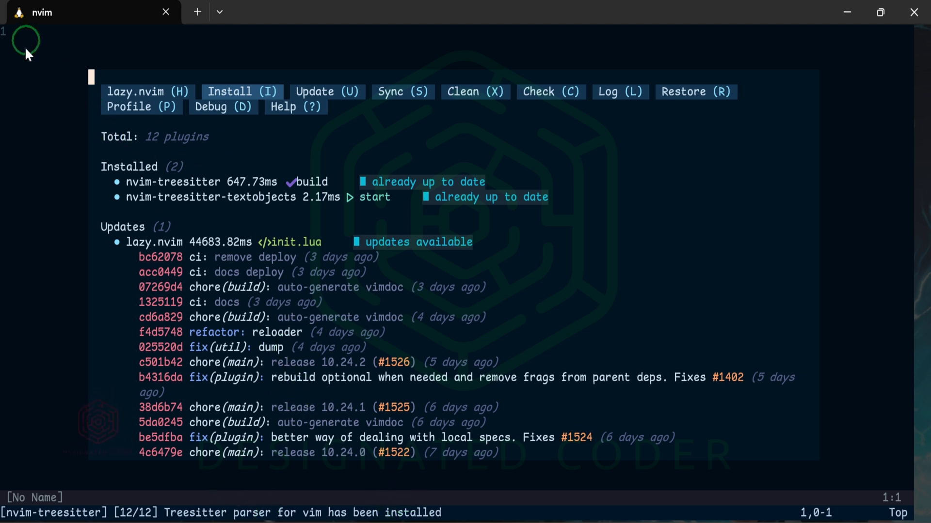
mouse_move(319, 165)
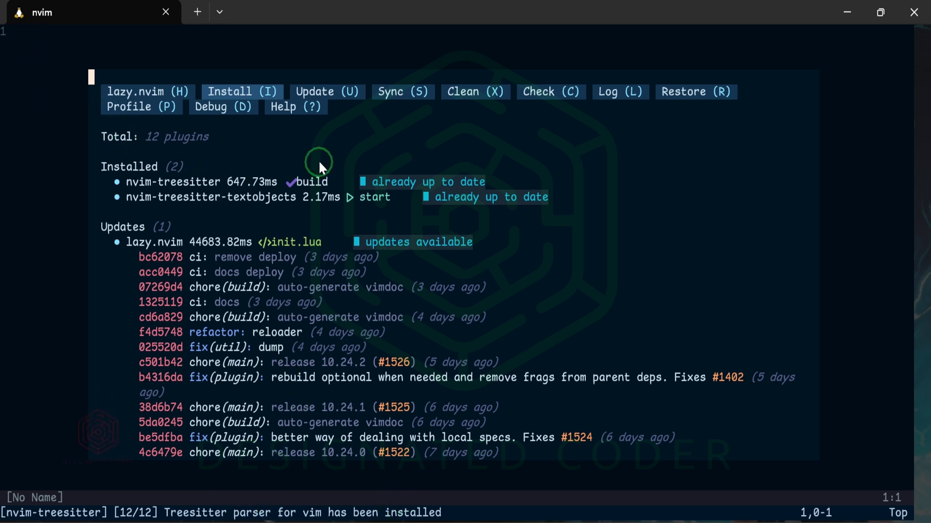
mouse_move(330, 297)
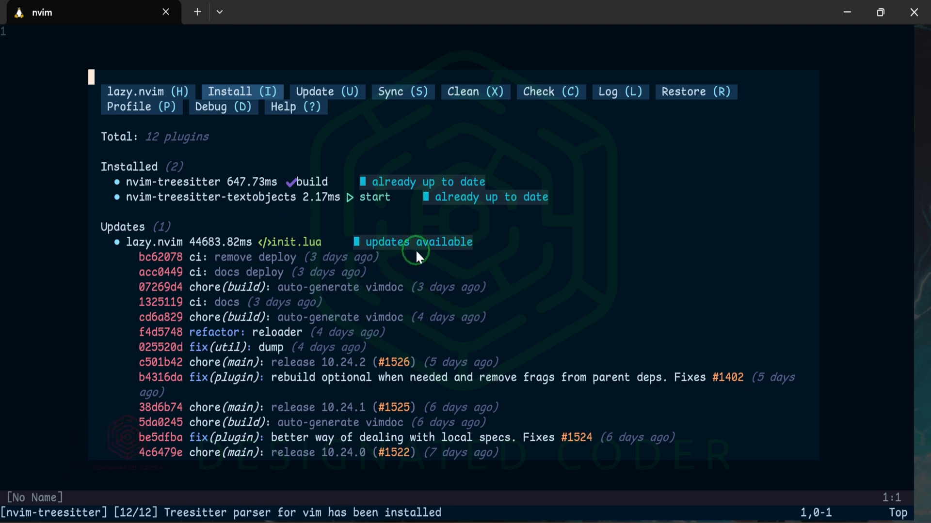
mouse_move(380, 180)
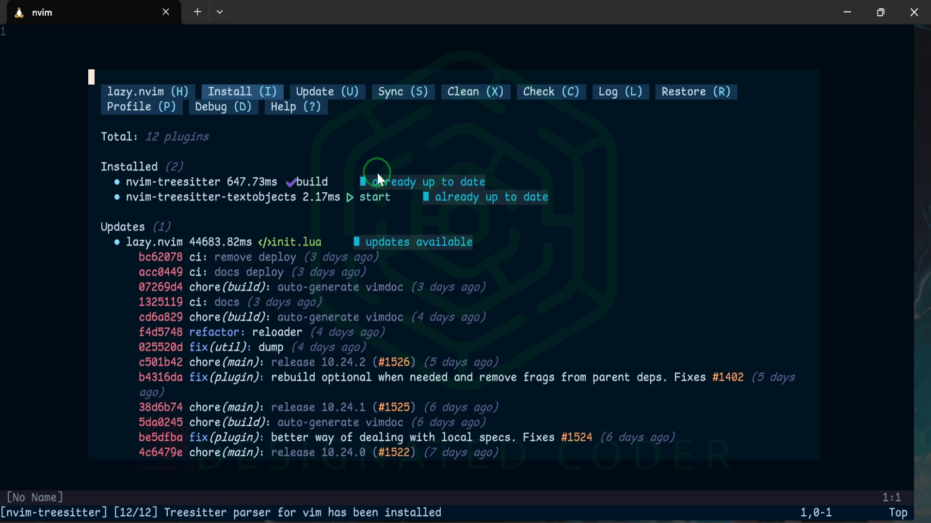
key("q")
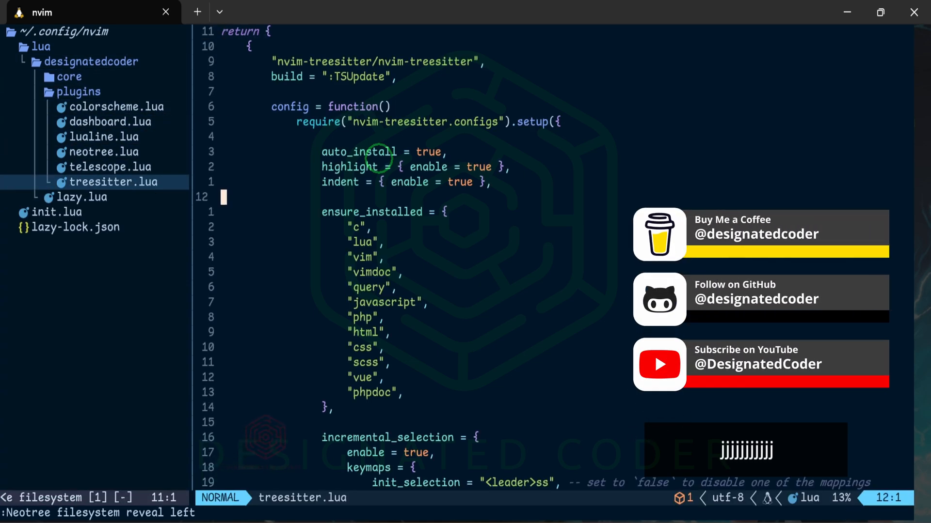
scroll("down", 3)
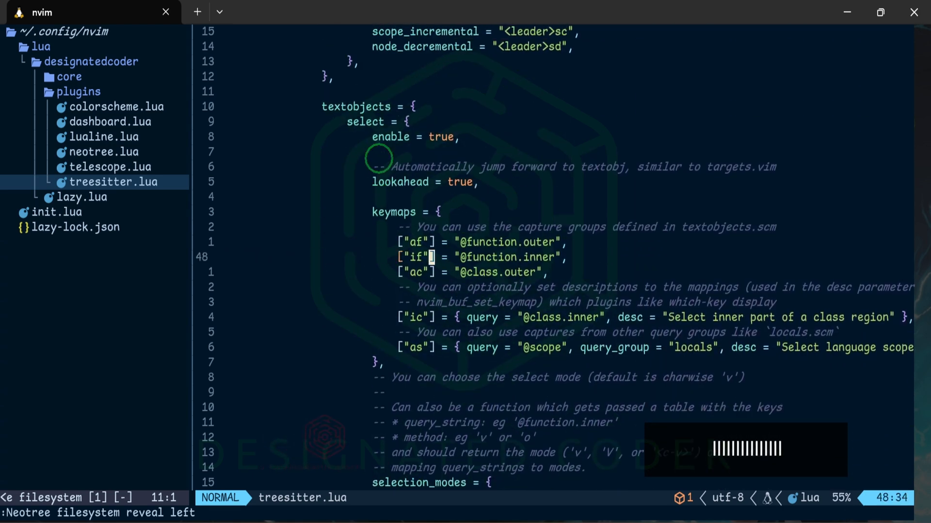
key("v")
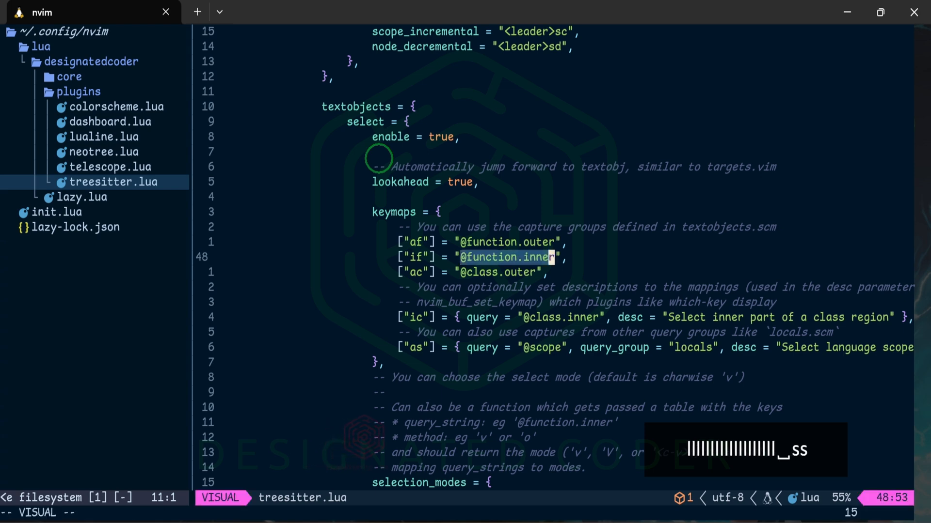
key("Escape")
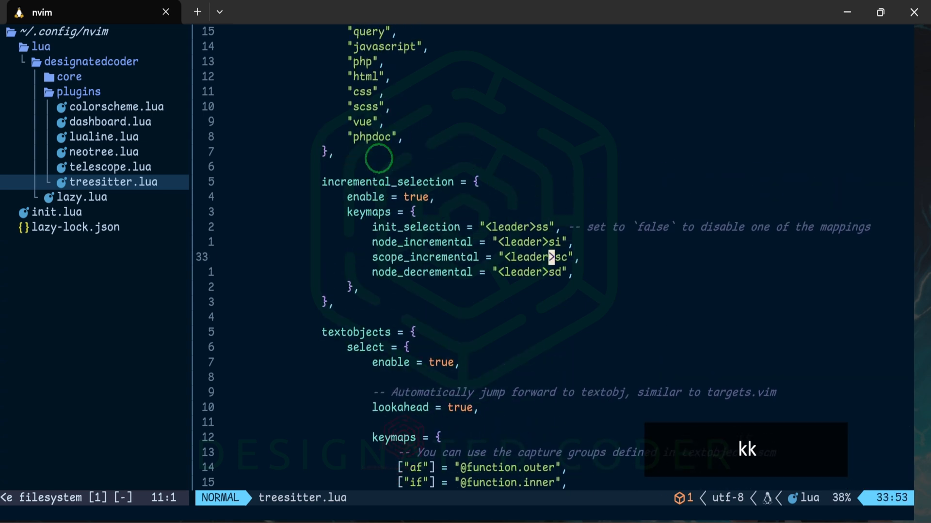
key("h")
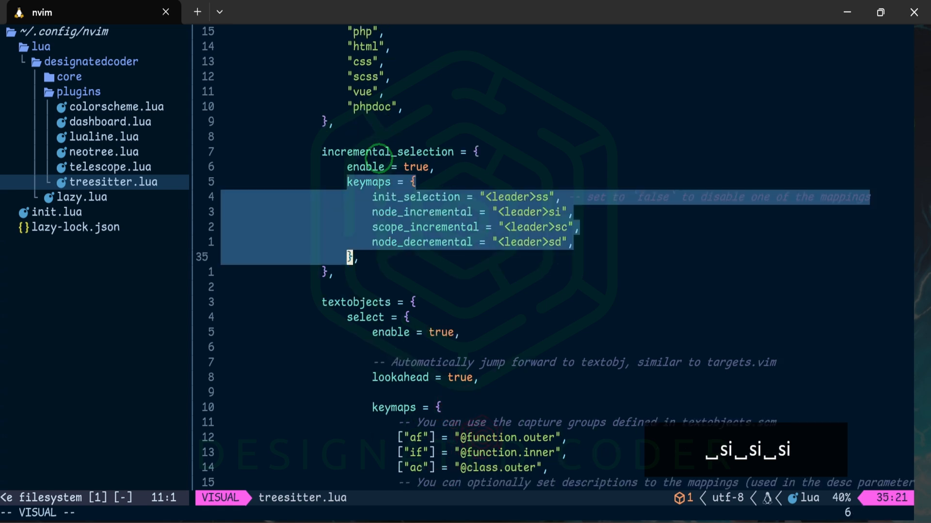
key("Escape")
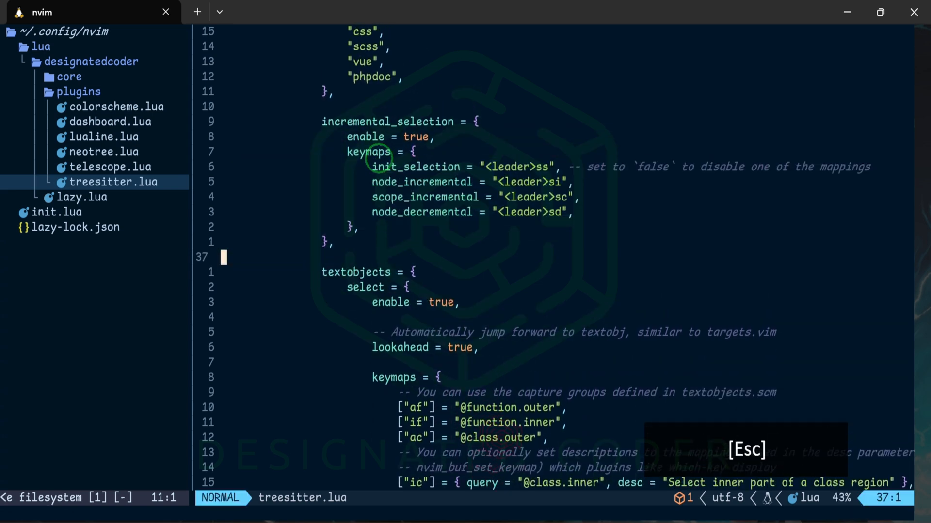
Step: Quit with :wqa, move into repos/testing_neovim and start nvim there
type(":wqa")
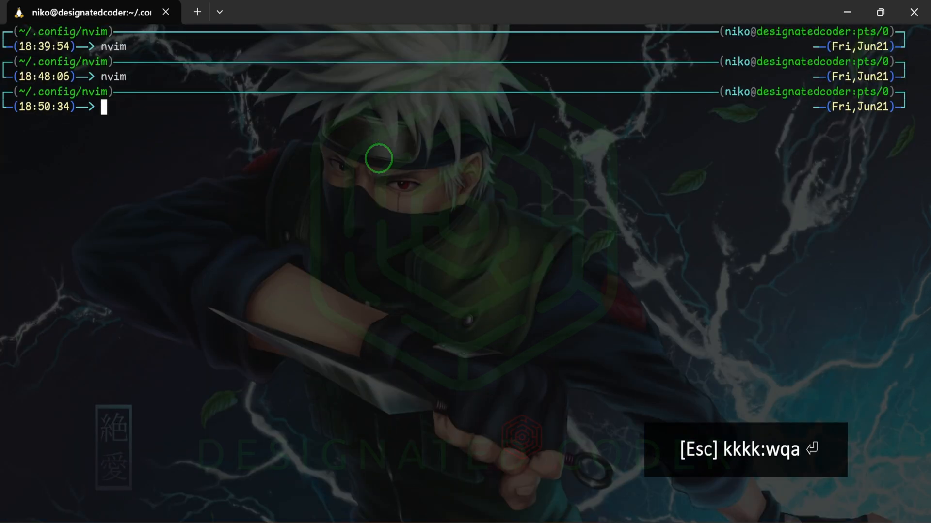
type("re")
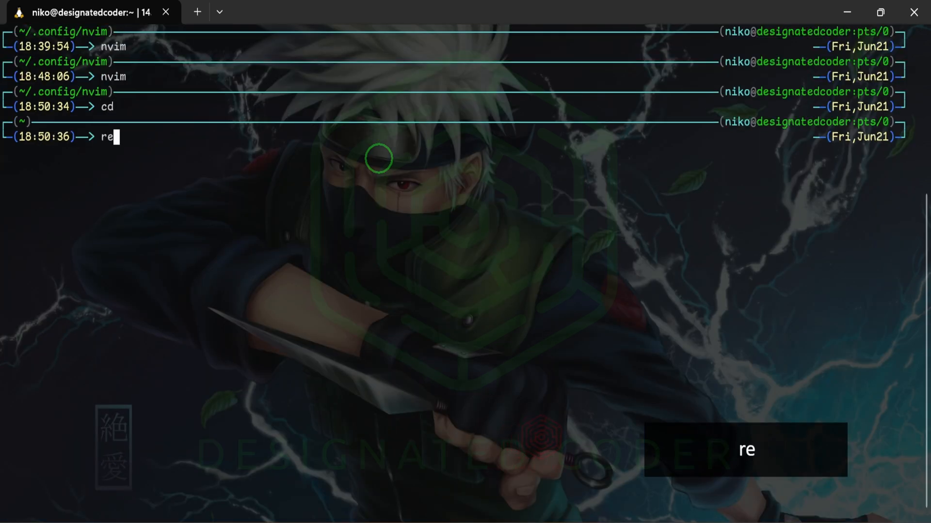
type("pos")
type("cd testing_neovim")
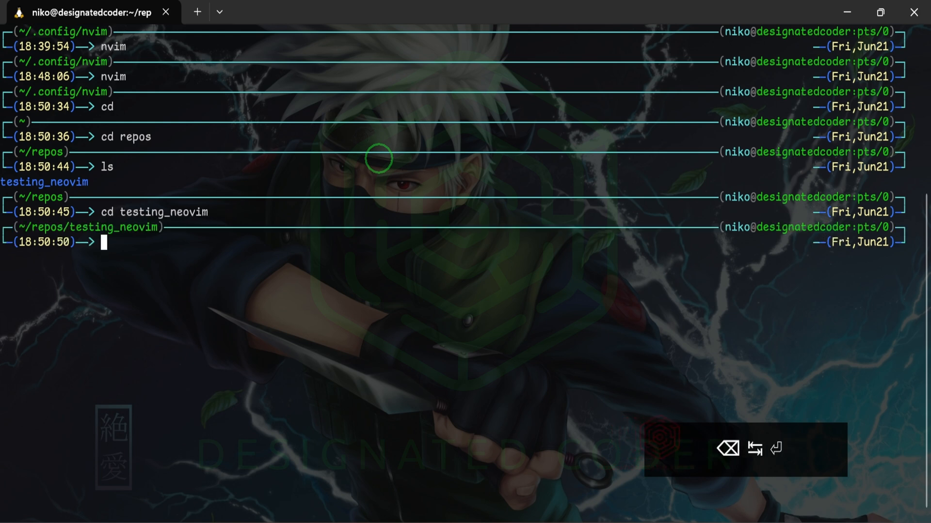
type("nvim")
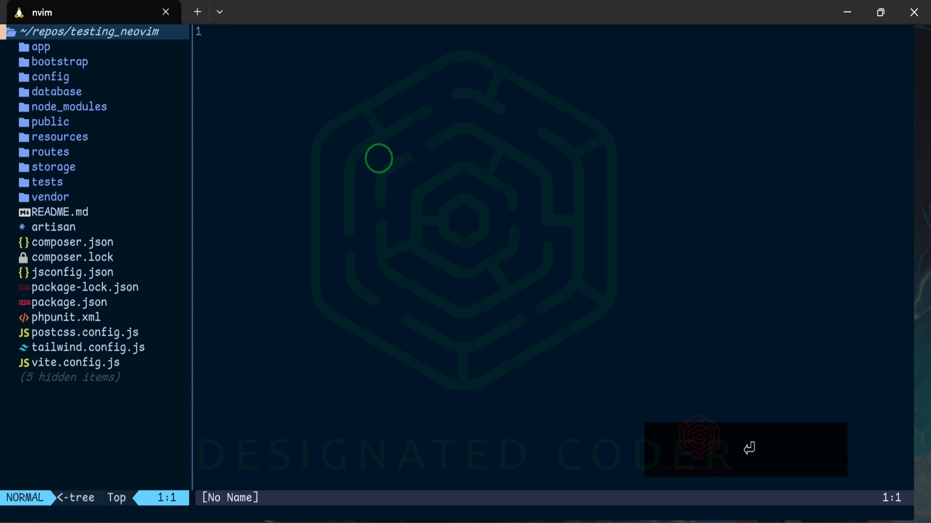
Step: Find and open Welcome.vue to show its tree-sitter syntax highlighting
key("Ctrl+p")
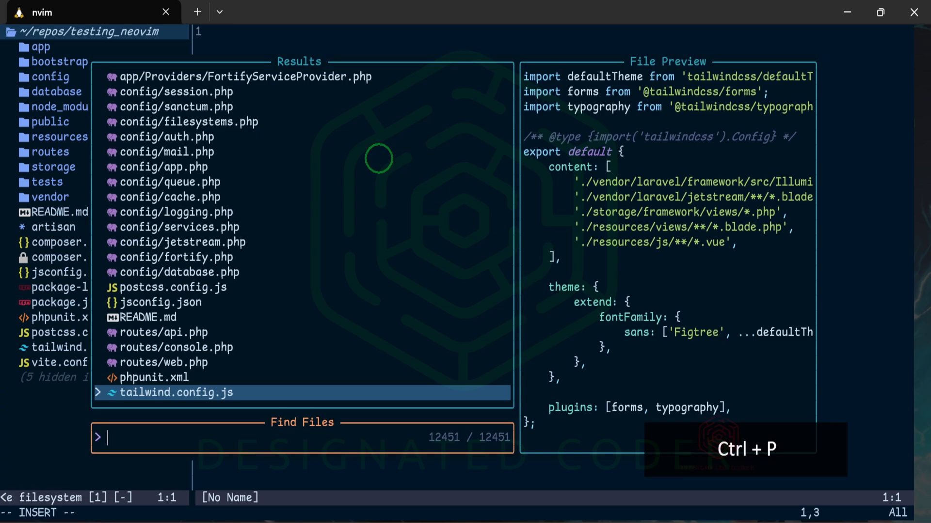
type("w")
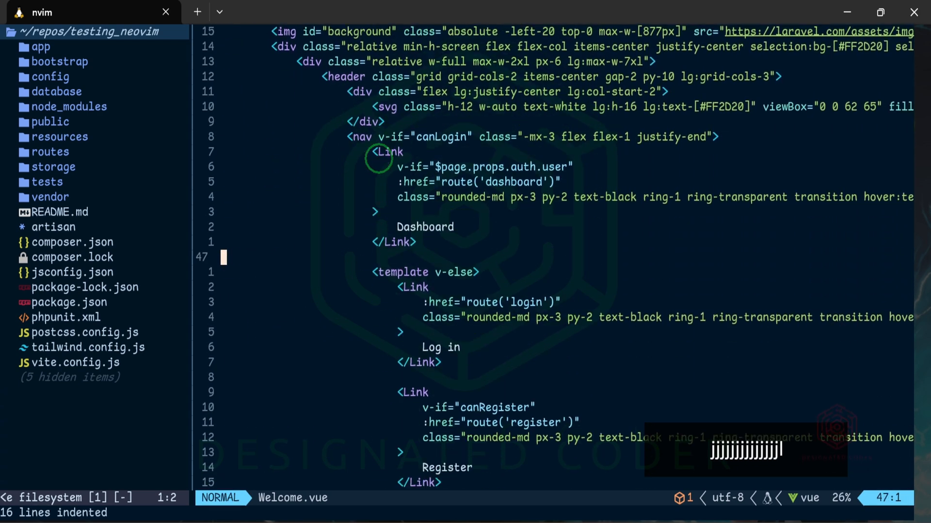
scroll("down", 3)
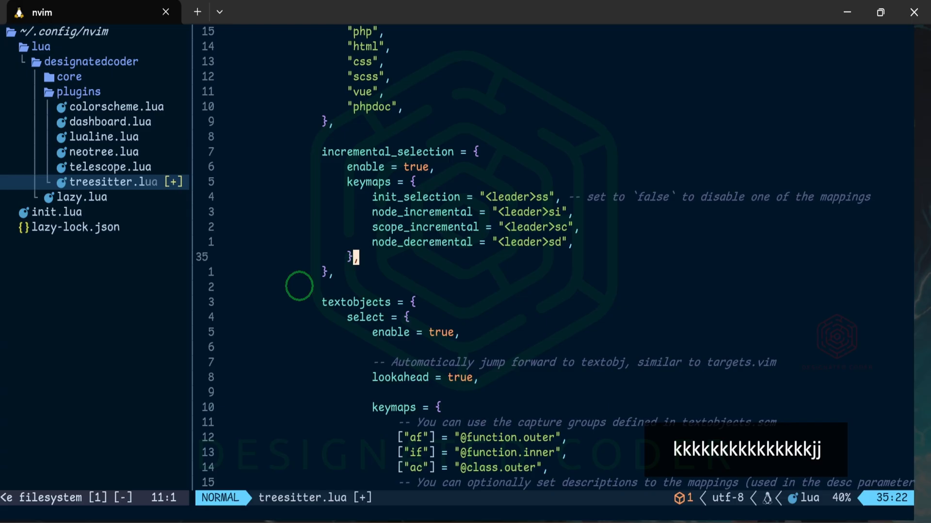
Step: Move down treesitter.lua to the textobjects selection_modes and include_surrounding_whitespace settings
key("j")
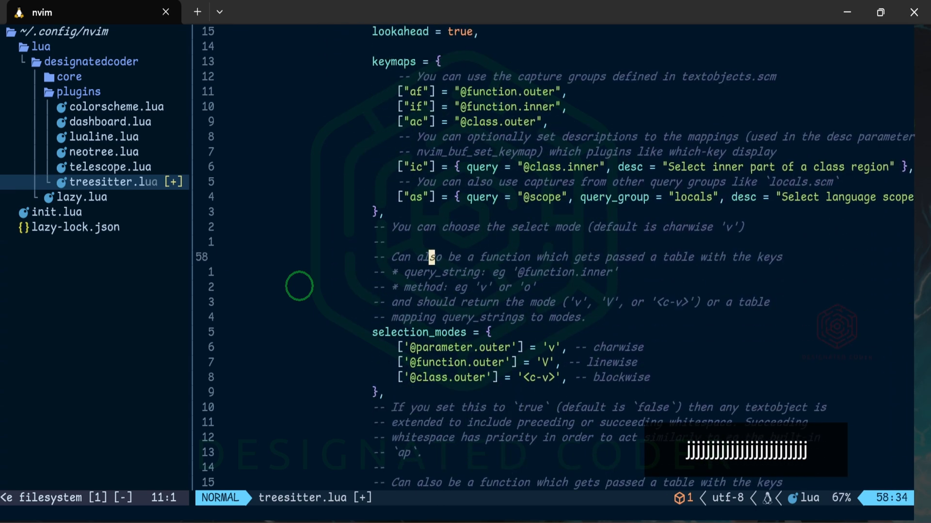
scroll("down", 3)
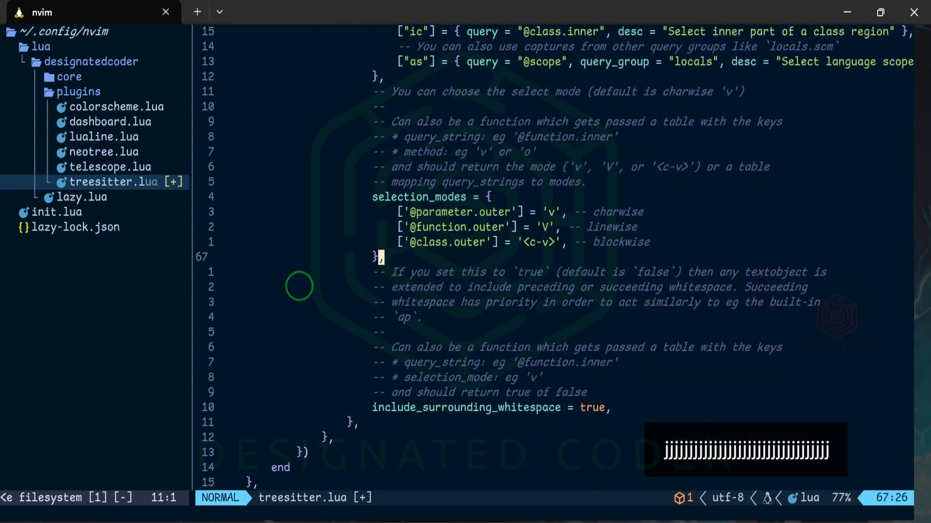